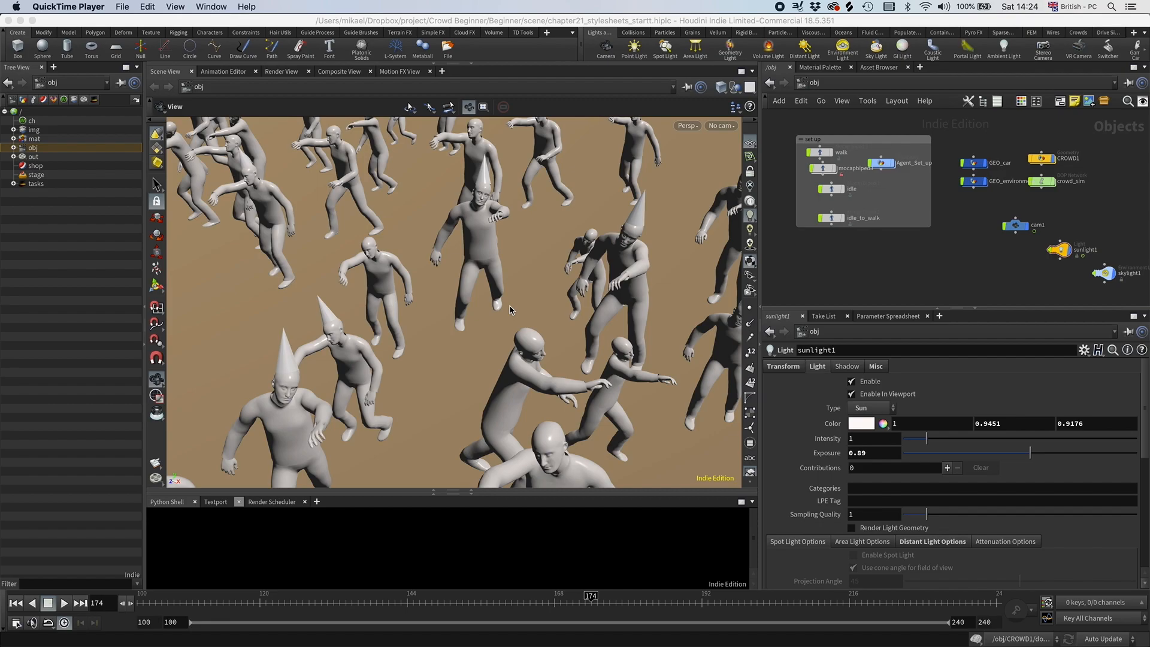
mouse_move(482, 236)
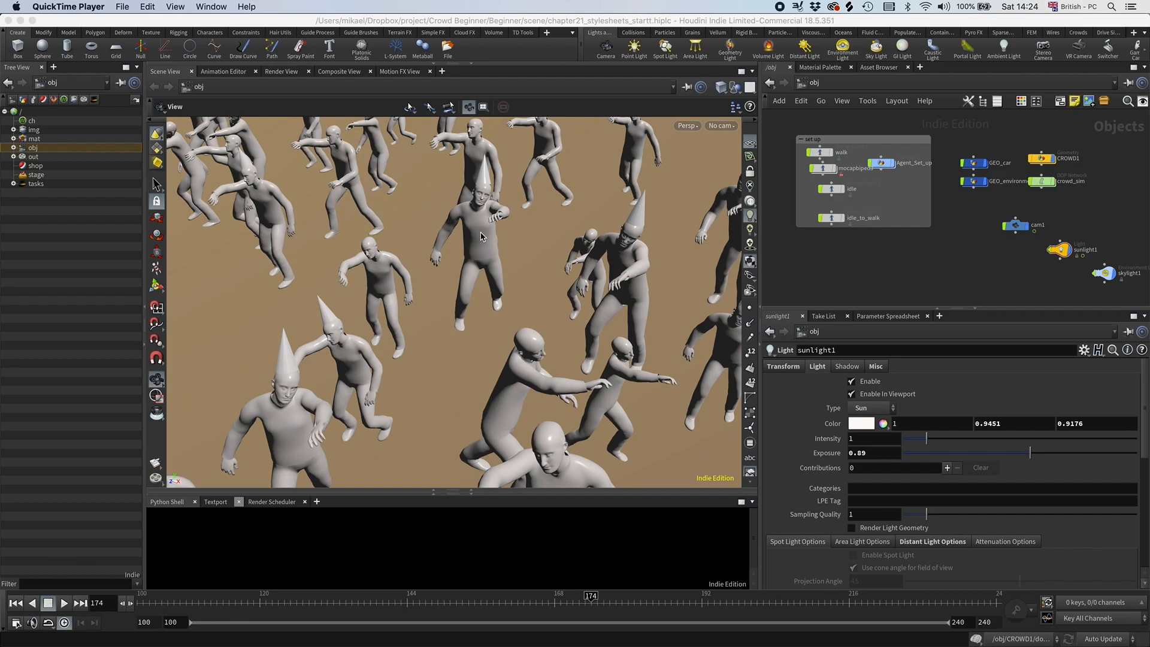
mouse_move(440, 265)
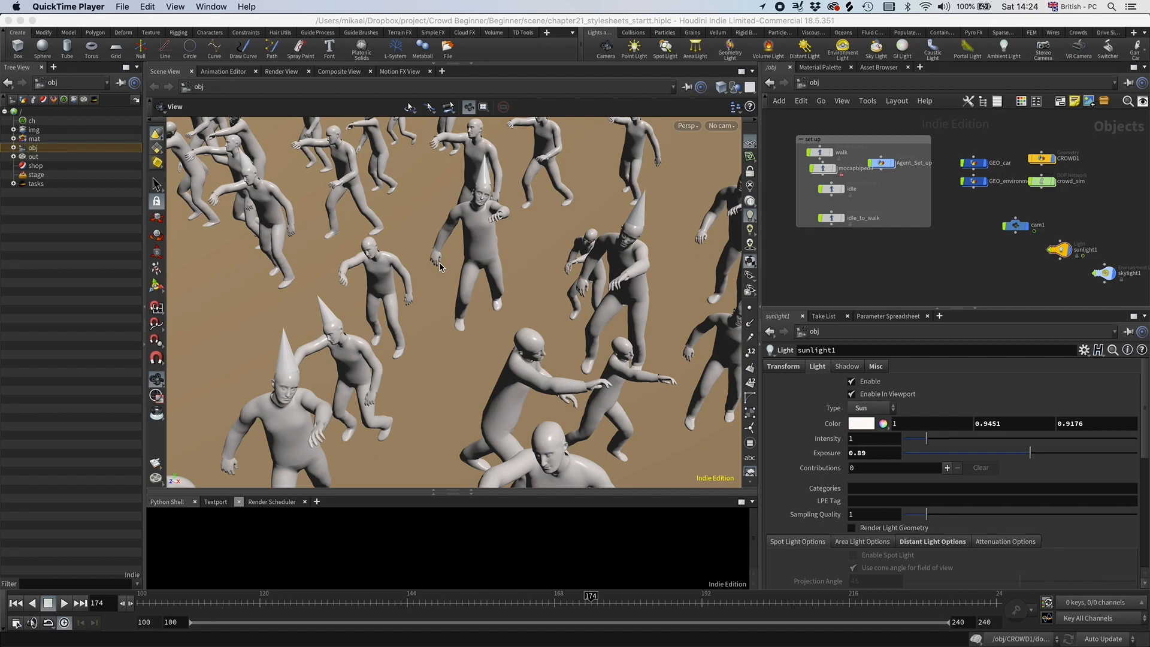
mouse_move(518, 192)
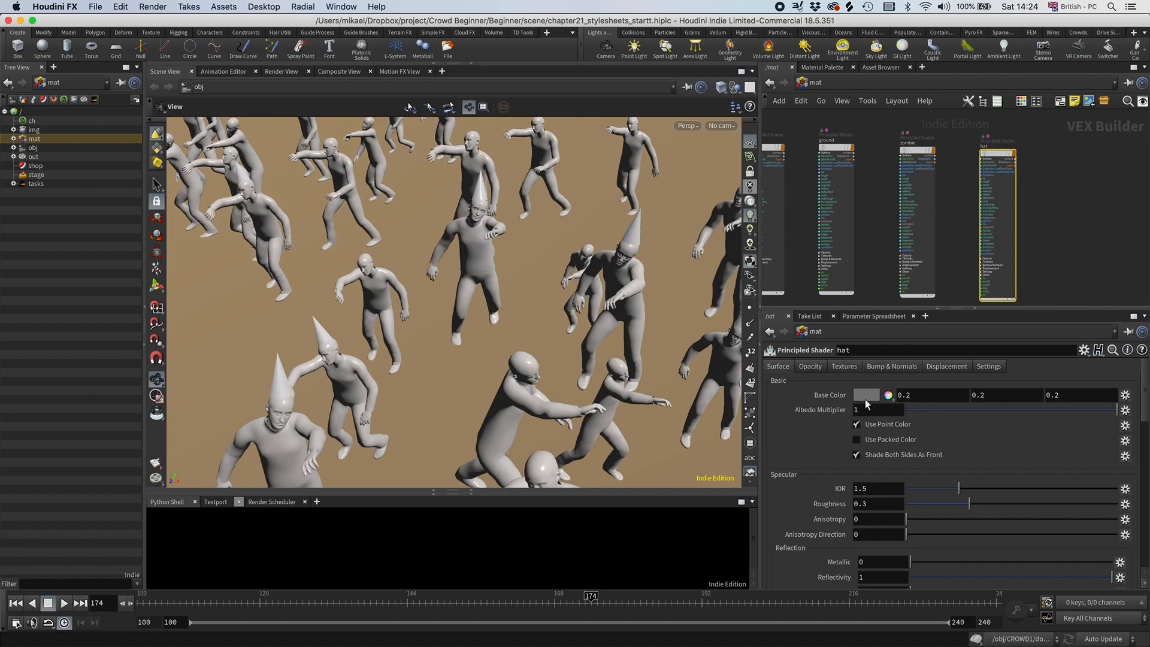
Set the hat Principled Shader's base colour to red (FF0000) and return to /obj
click(886, 394)
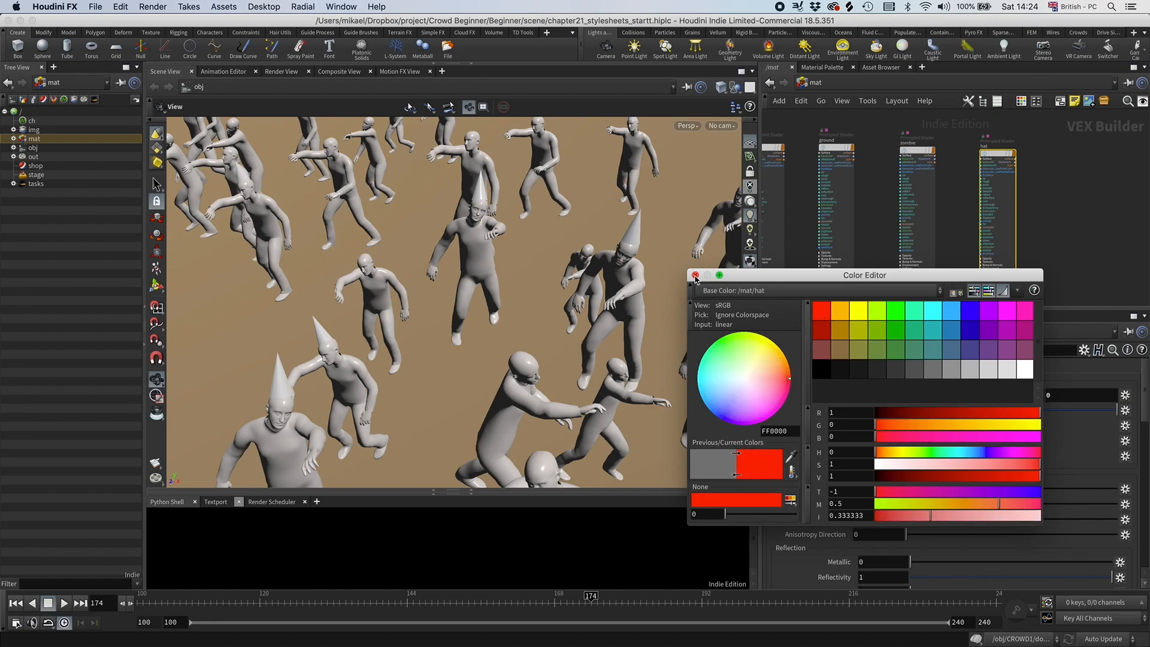
click(695, 275)
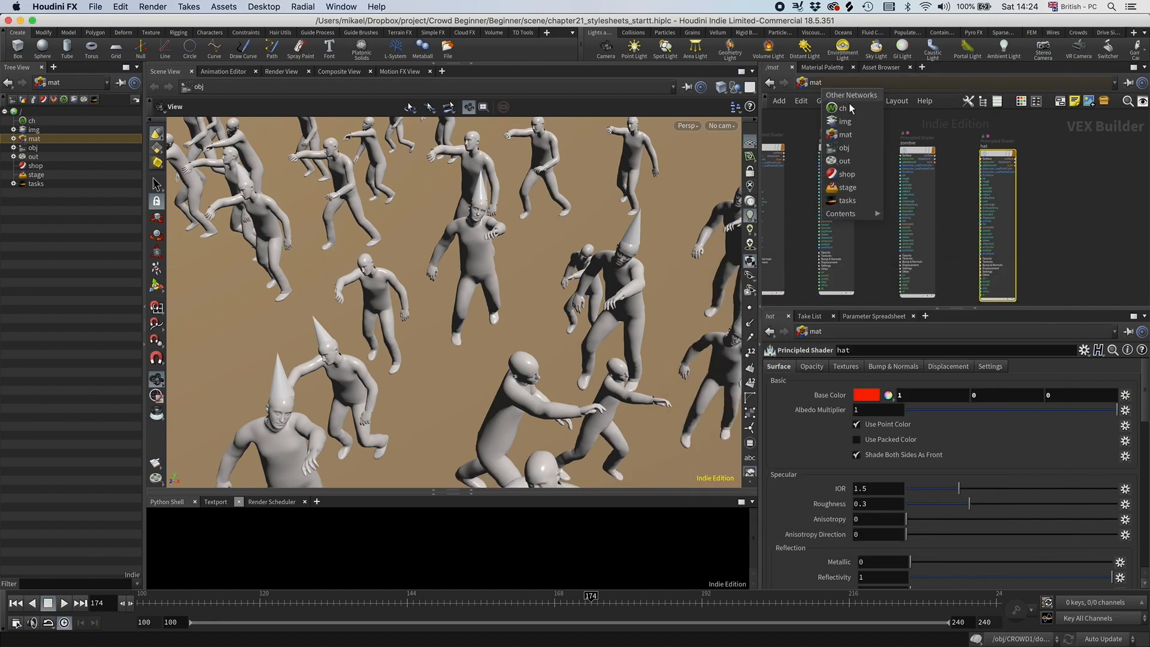
click(845, 148)
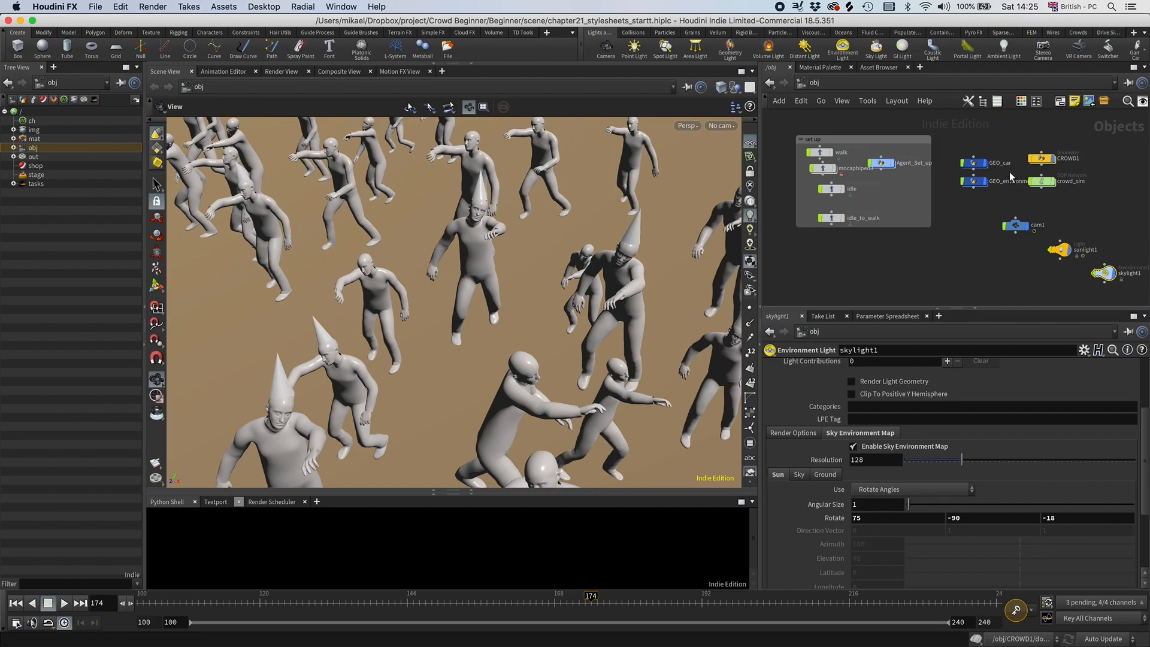
Select CROWD1 and add a Data Tree inspector pane tab beside its parameters
click(1057, 158)
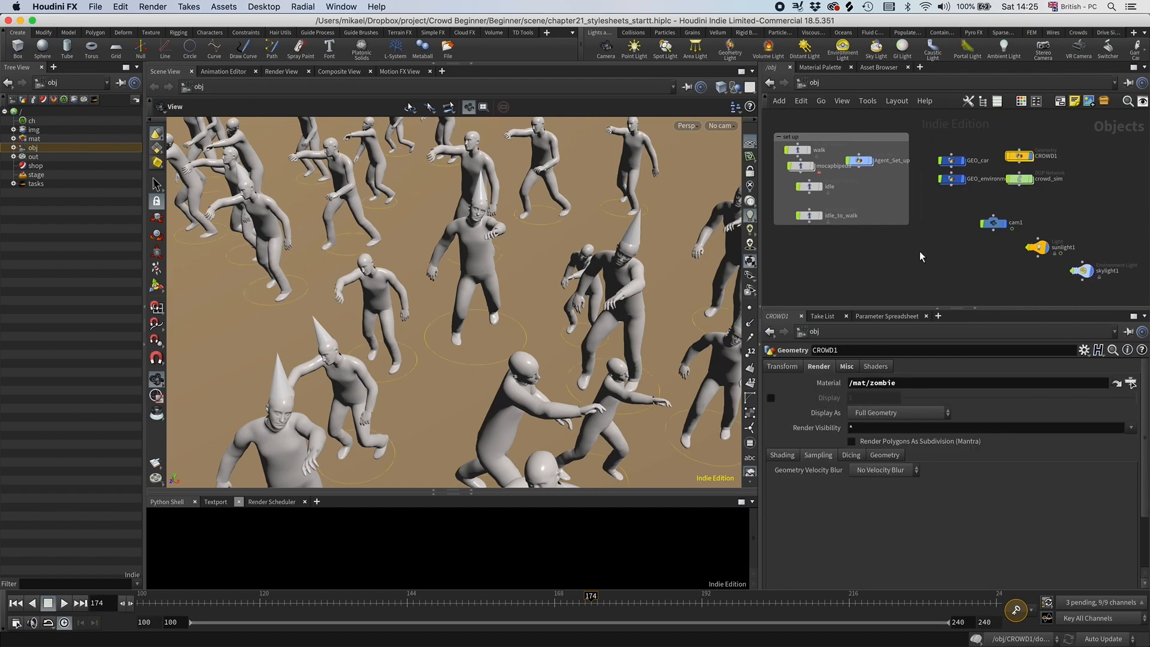
mouse_move(936, 319)
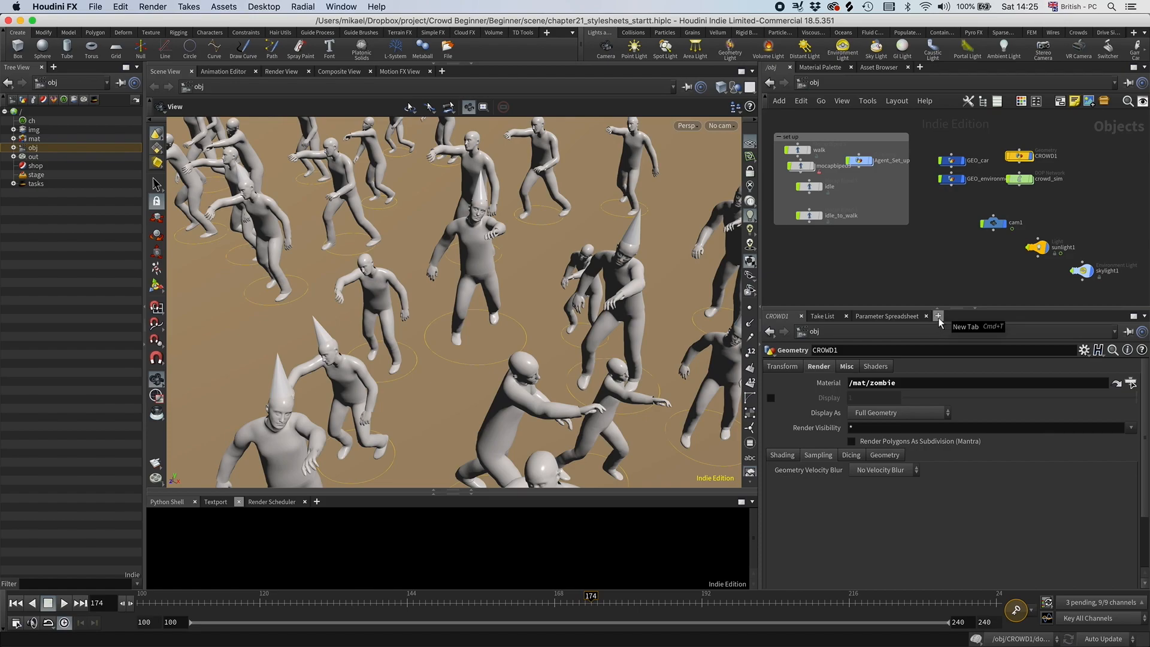
click(938, 315)
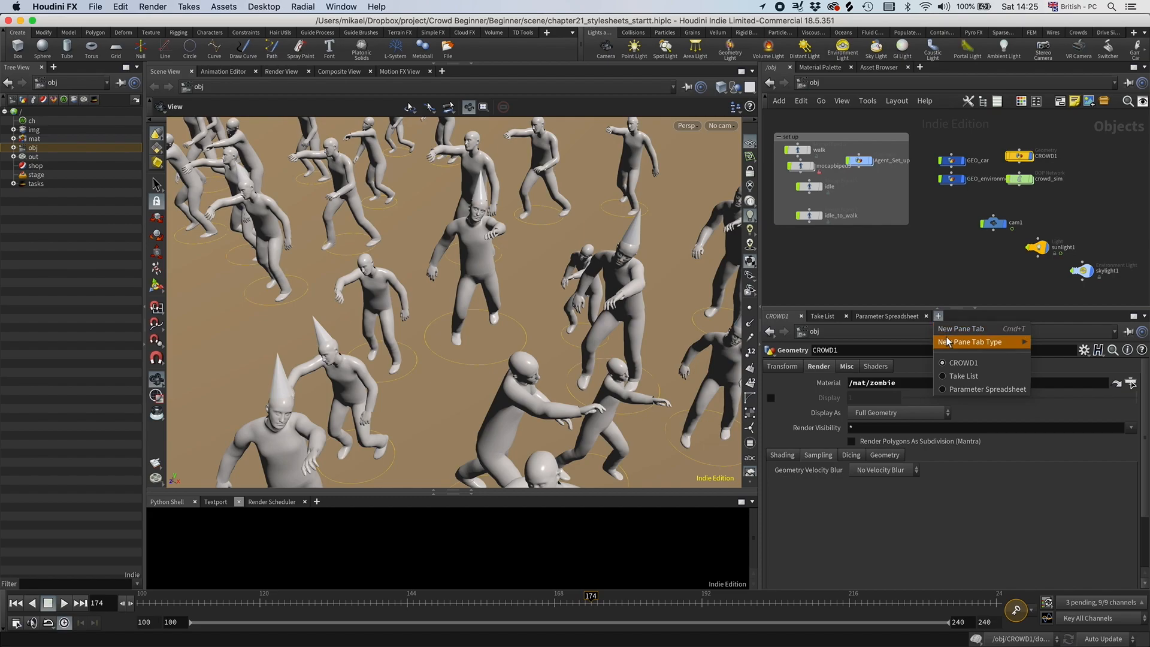
click(970, 341)
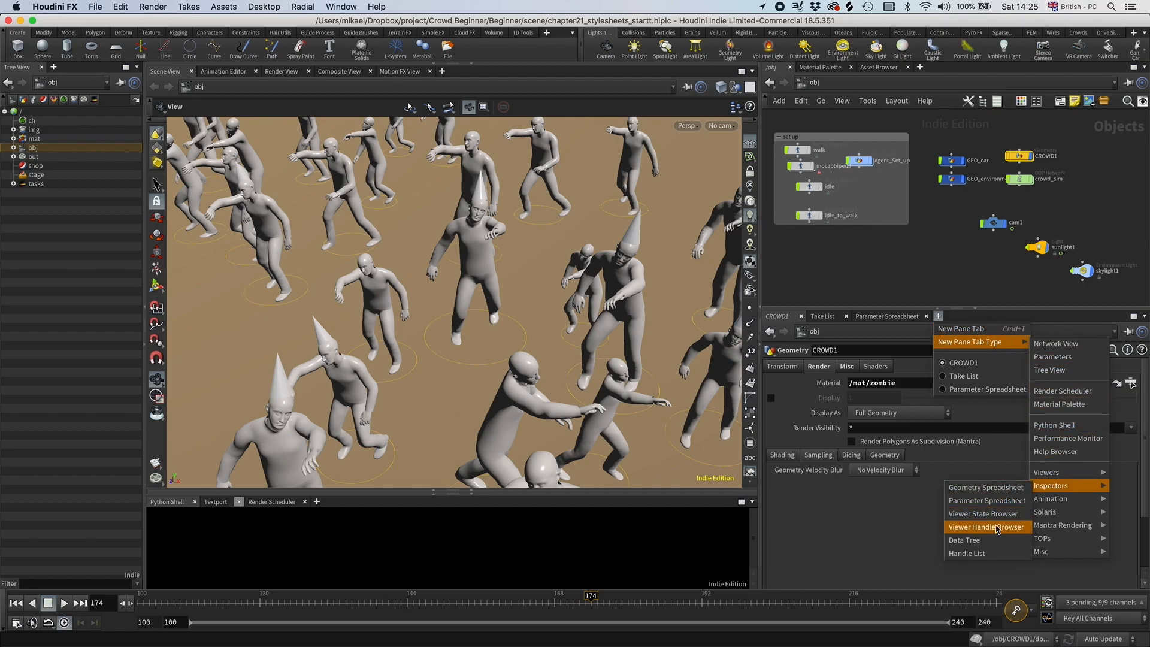
mouse_move(975, 542)
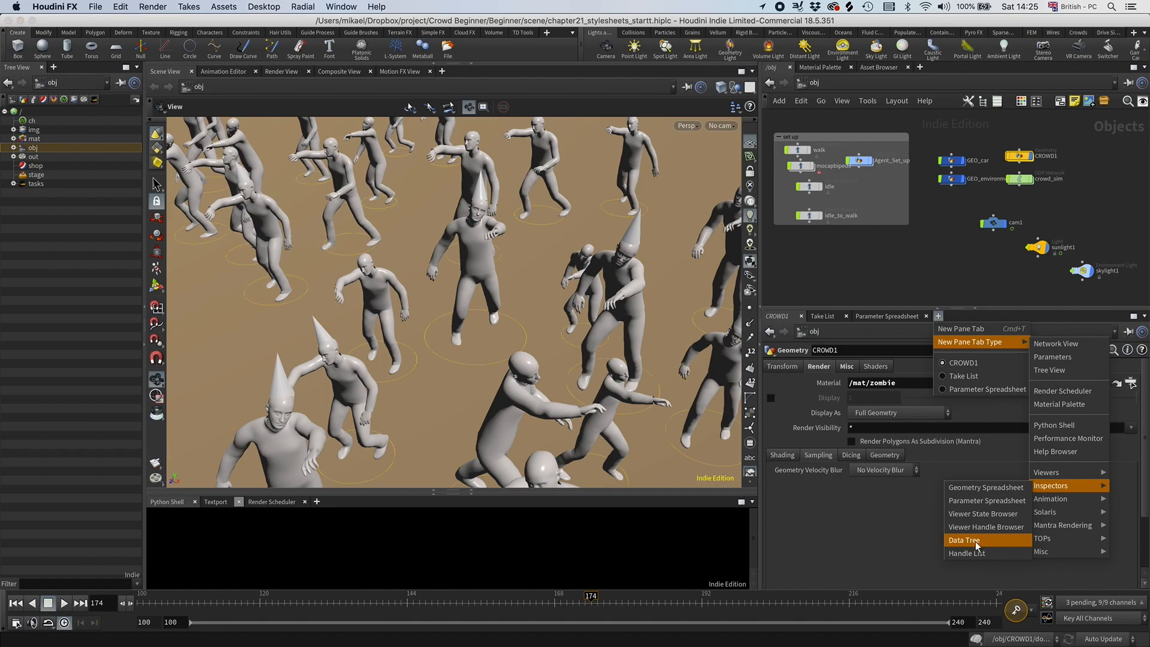
click(963, 540)
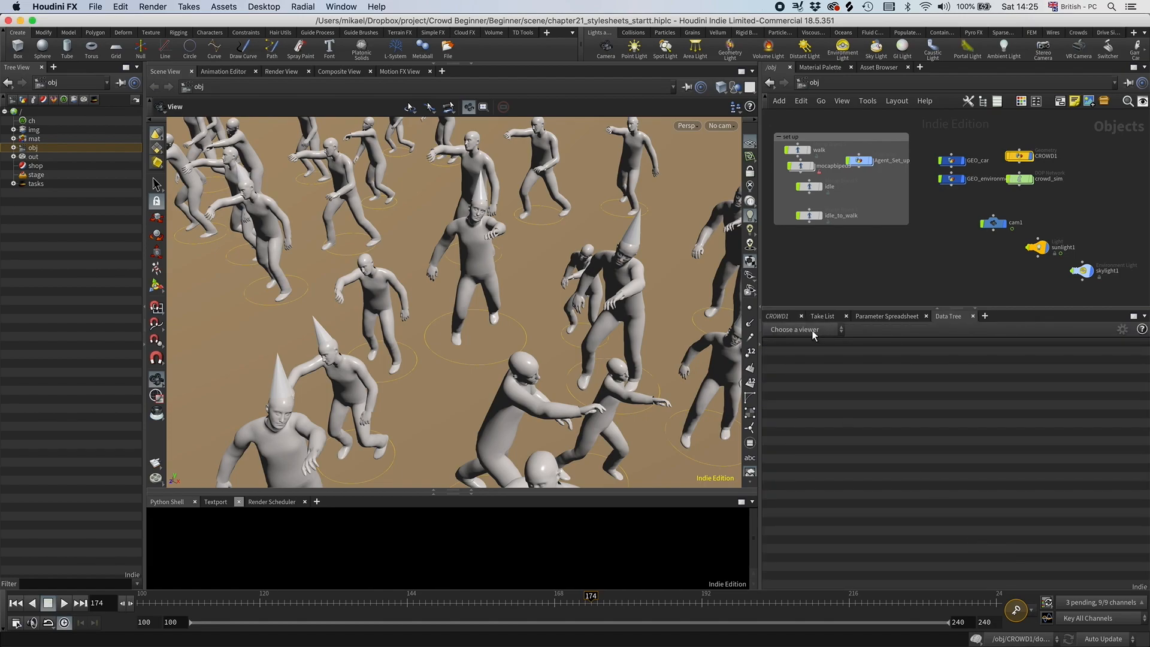
Show Material Style Sheets in the Data Tree, expand obj and bring up CROWD1's options
click(799, 328)
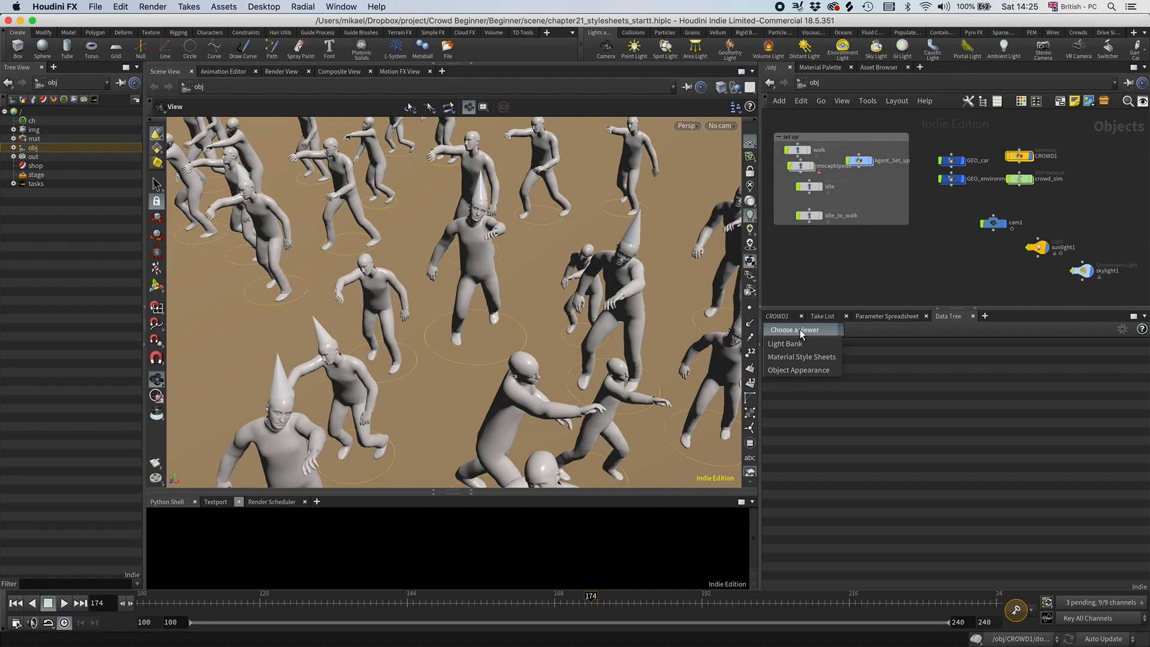
click(801, 357)
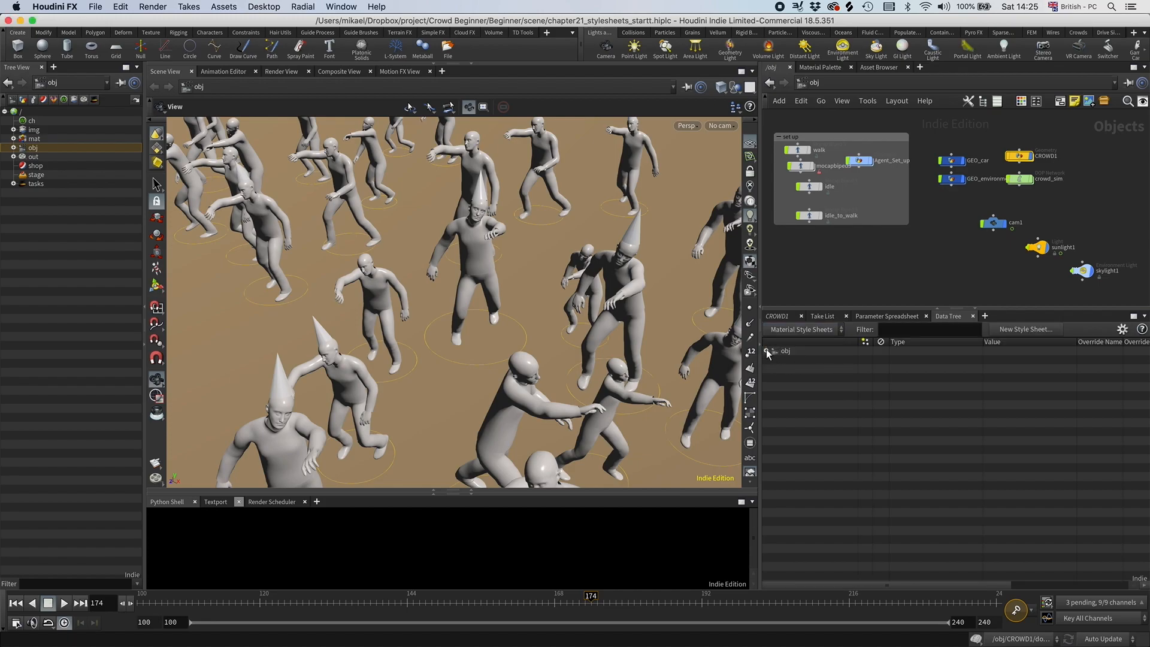
click(774, 351)
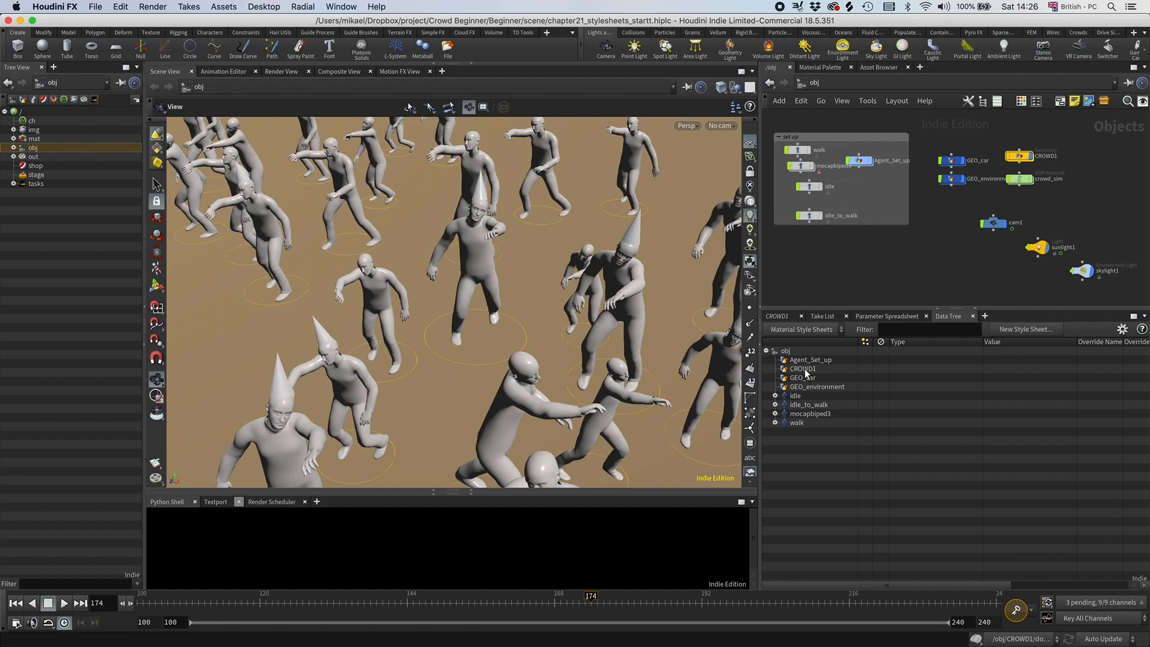
click(803, 368)
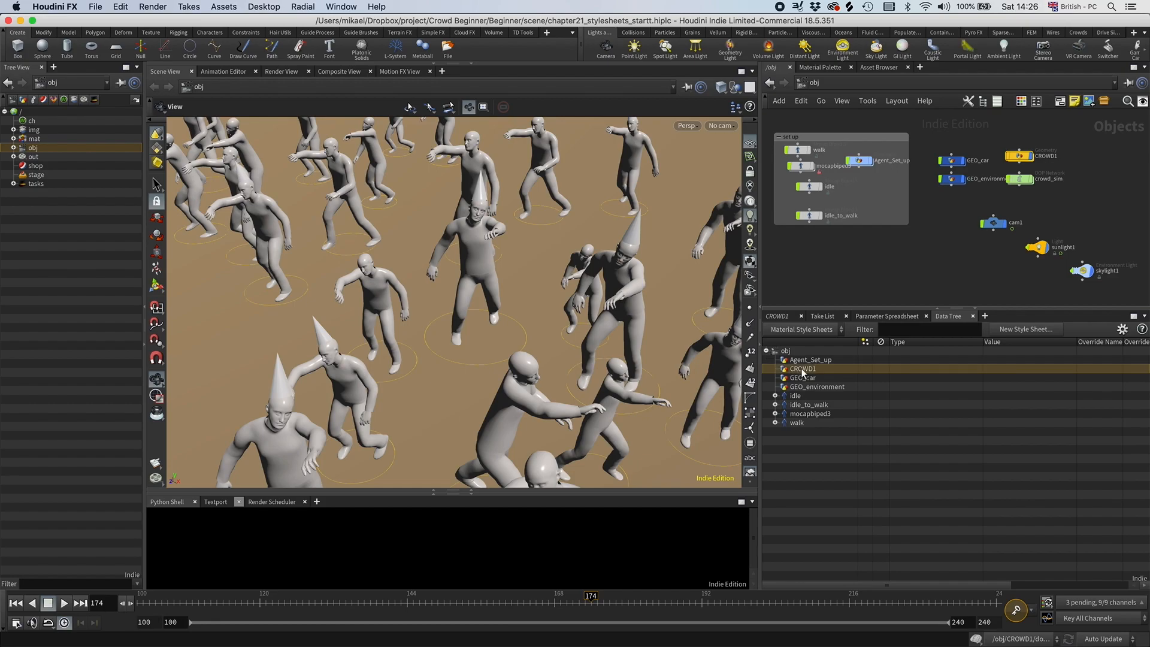
right_click(801, 368)
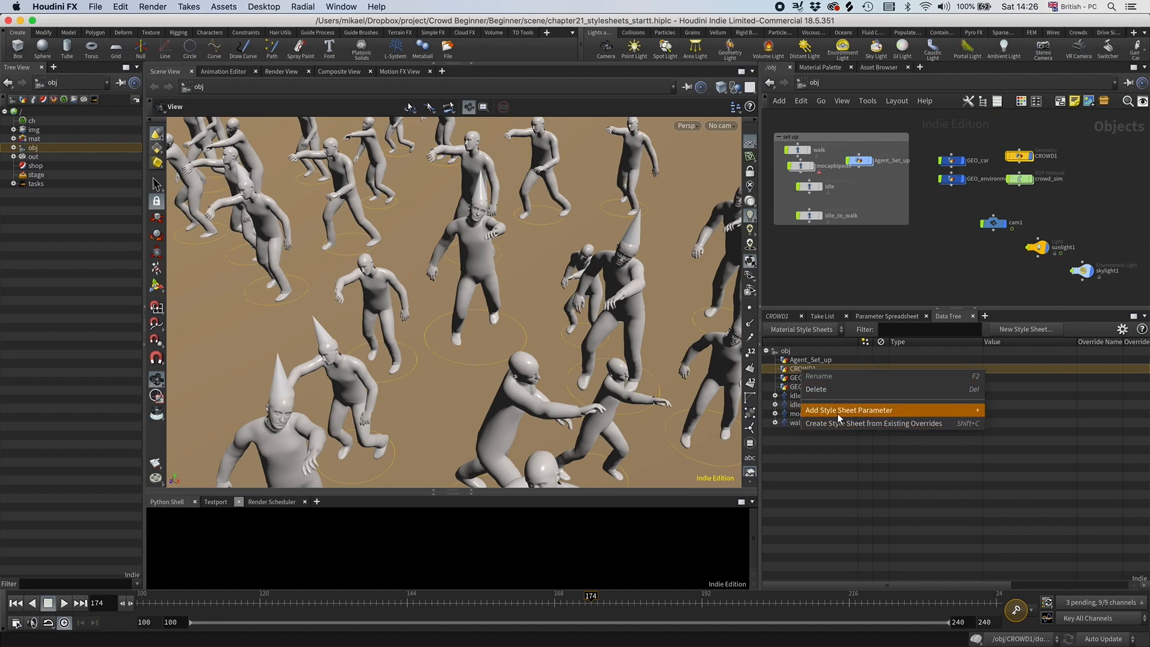
Add a style sheet parameter to CROWD1 holding a new style renamed to hat
click(848, 410)
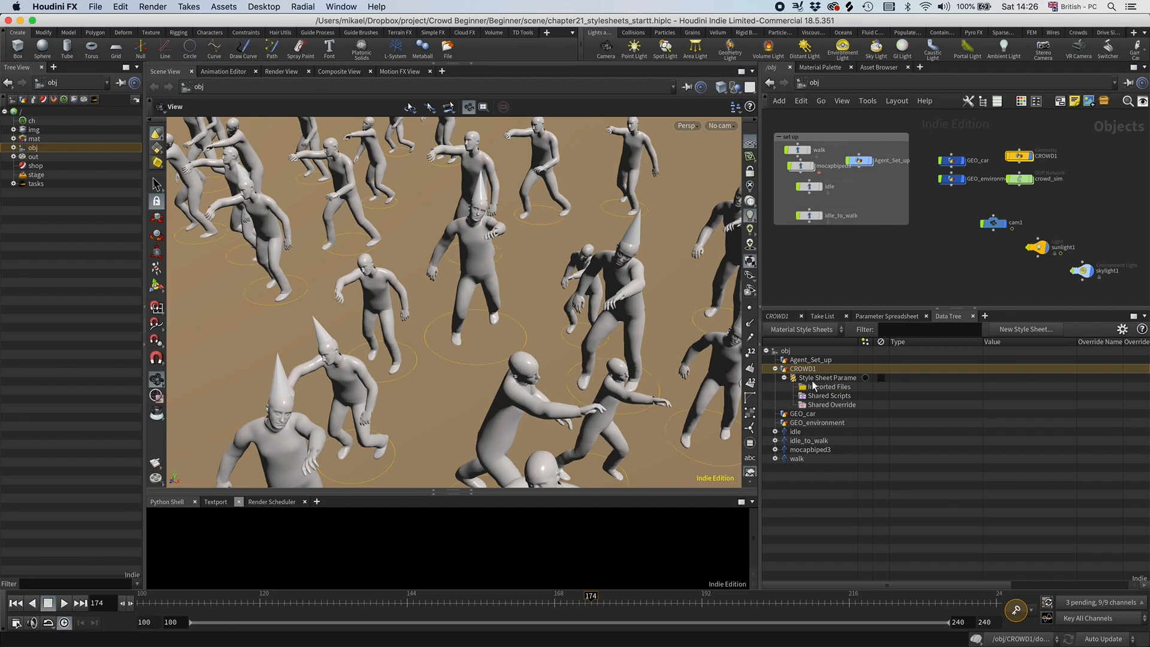
right_click(827, 377)
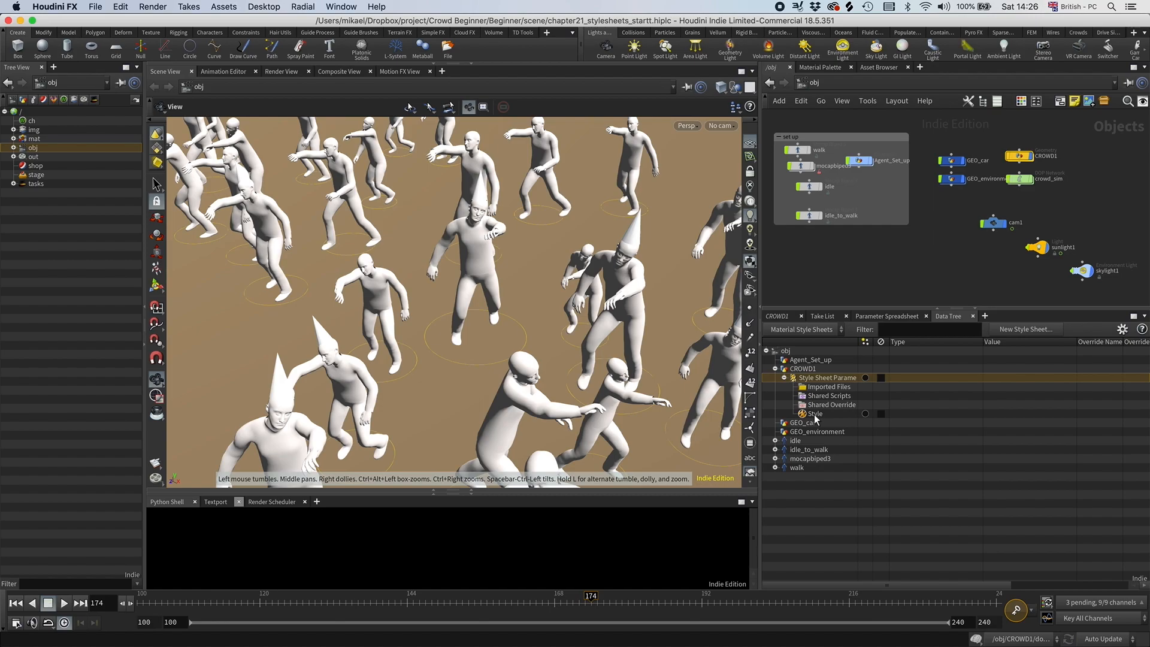
right_click(812, 414)
text(hat)
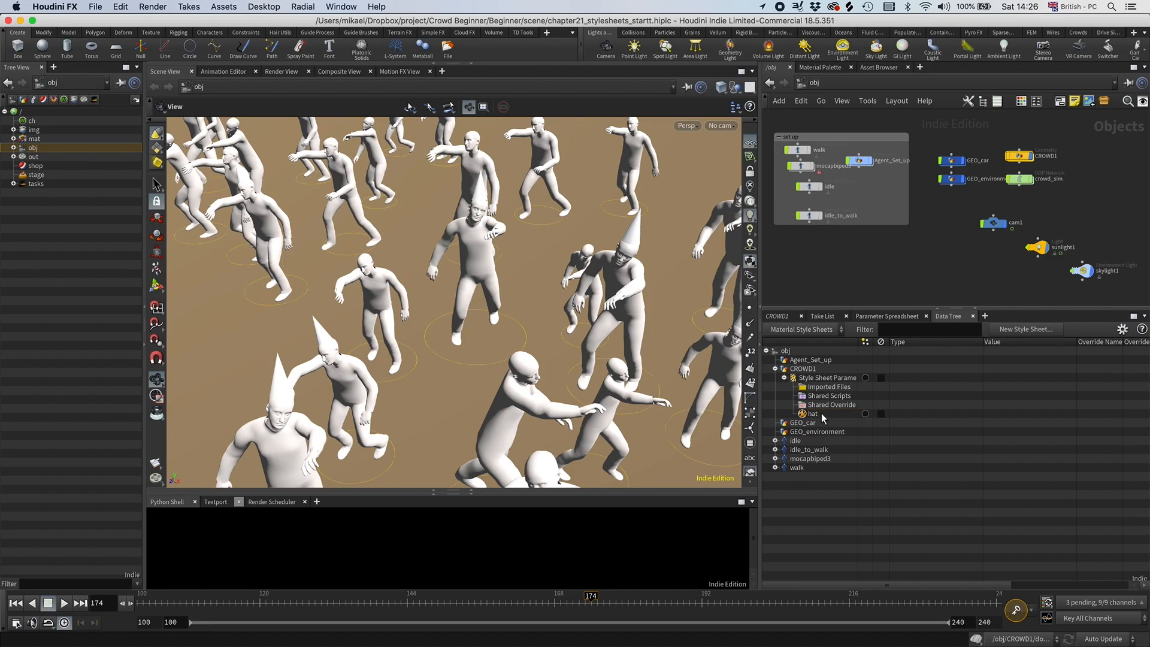
right_click(812, 413)
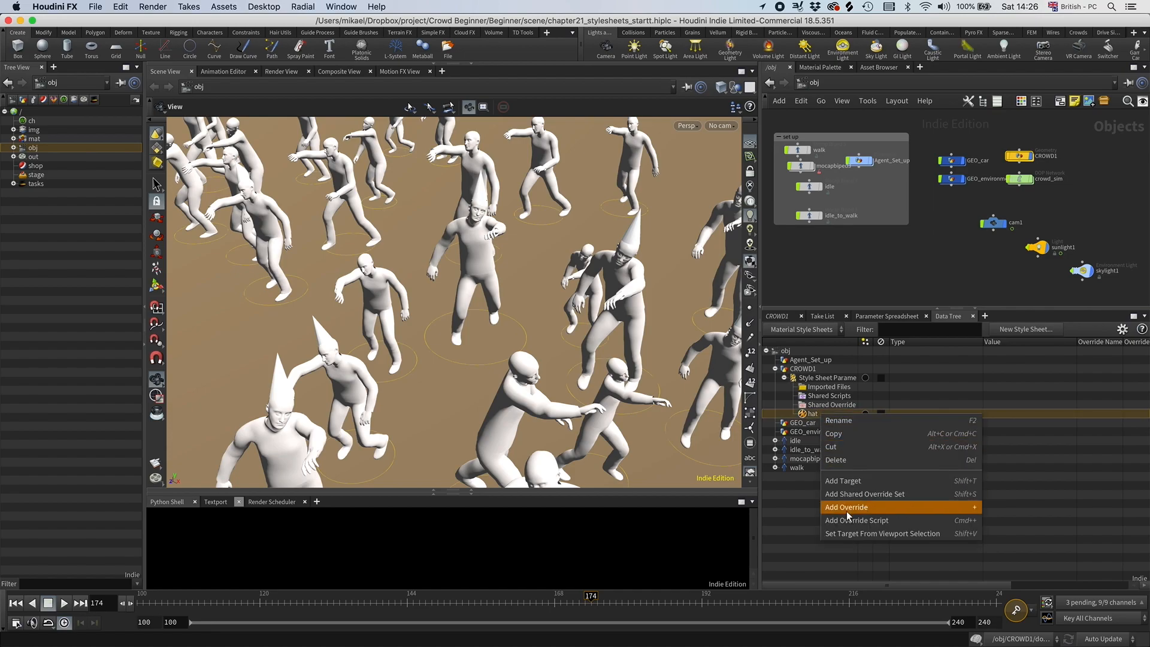
Give the hat style a Set Material override using the hat material and a Primitive target
click(845, 506)
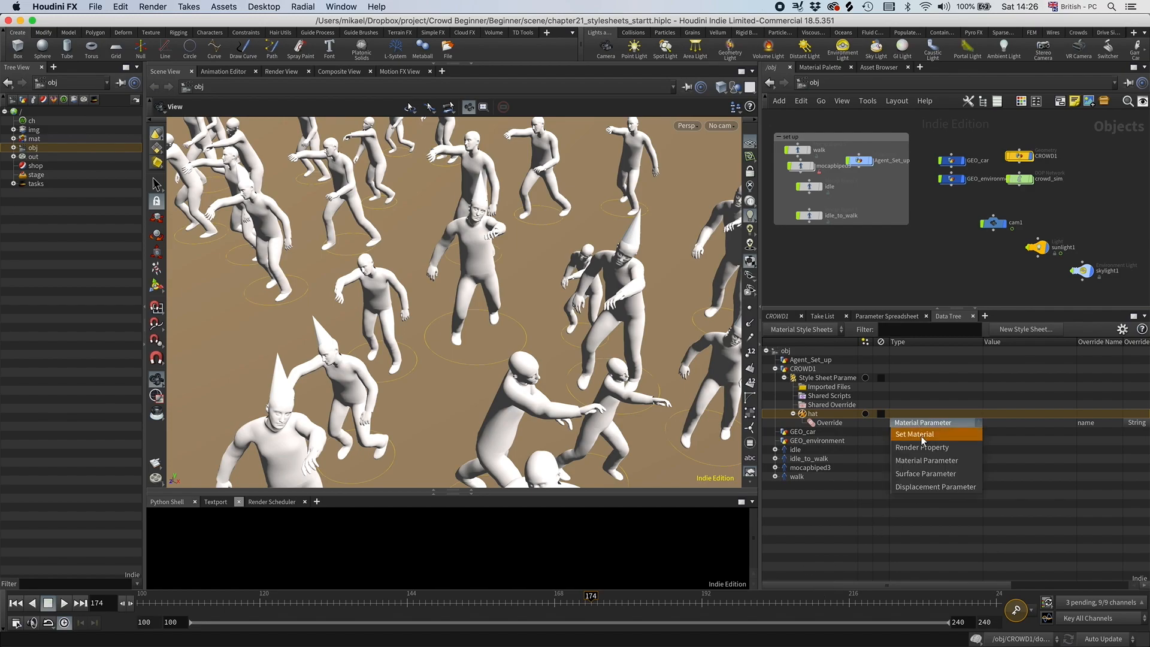
click(913, 434)
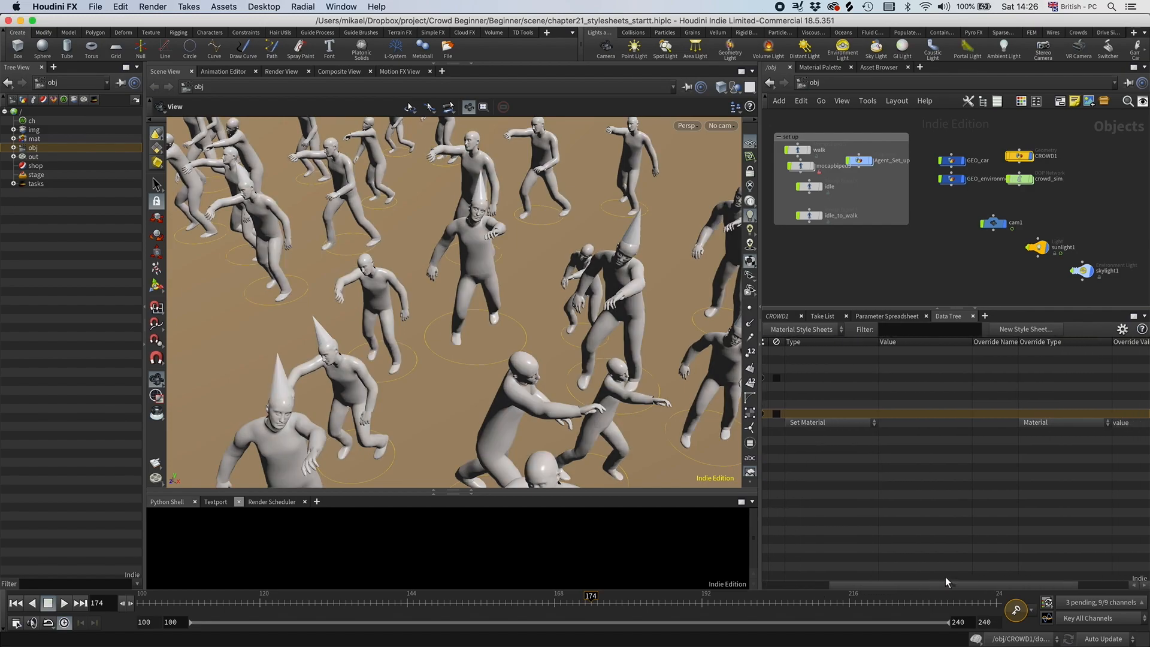
scroll(right, 3)
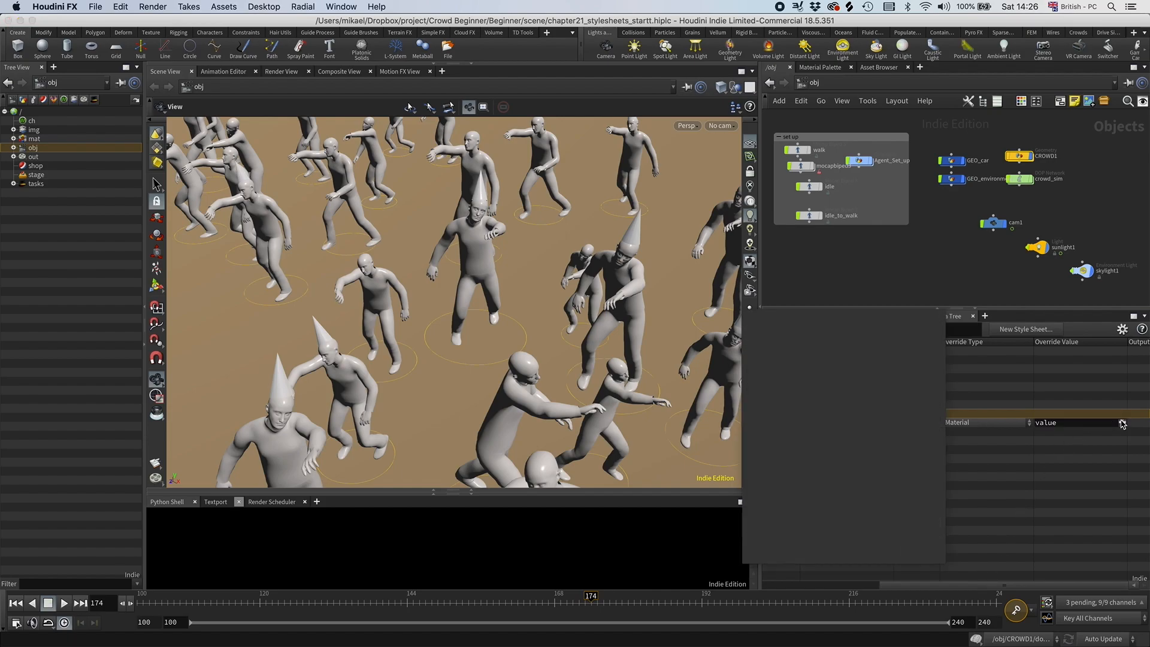
click(1120, 422)
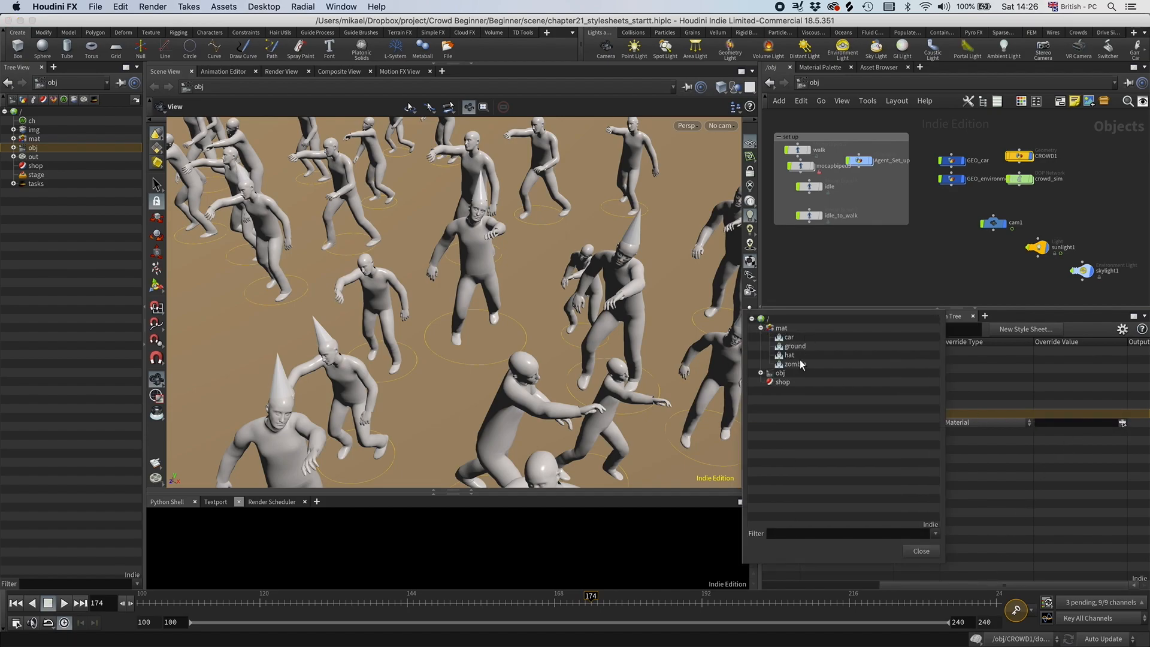
click(790, 355)
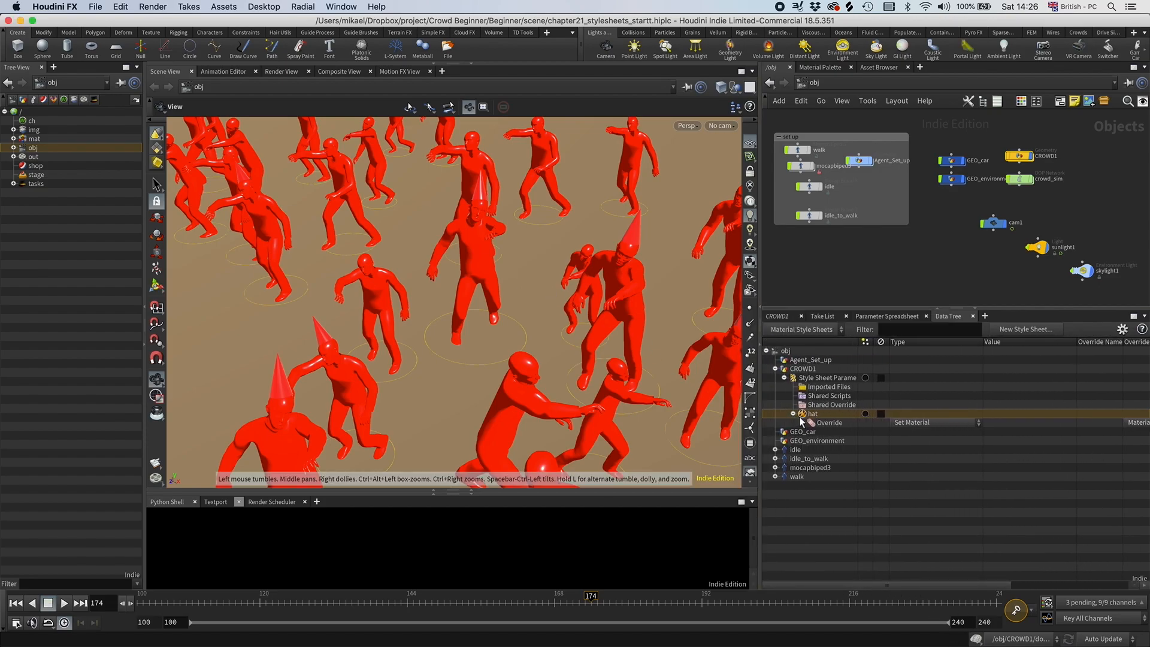
mouse_move(827, 422)
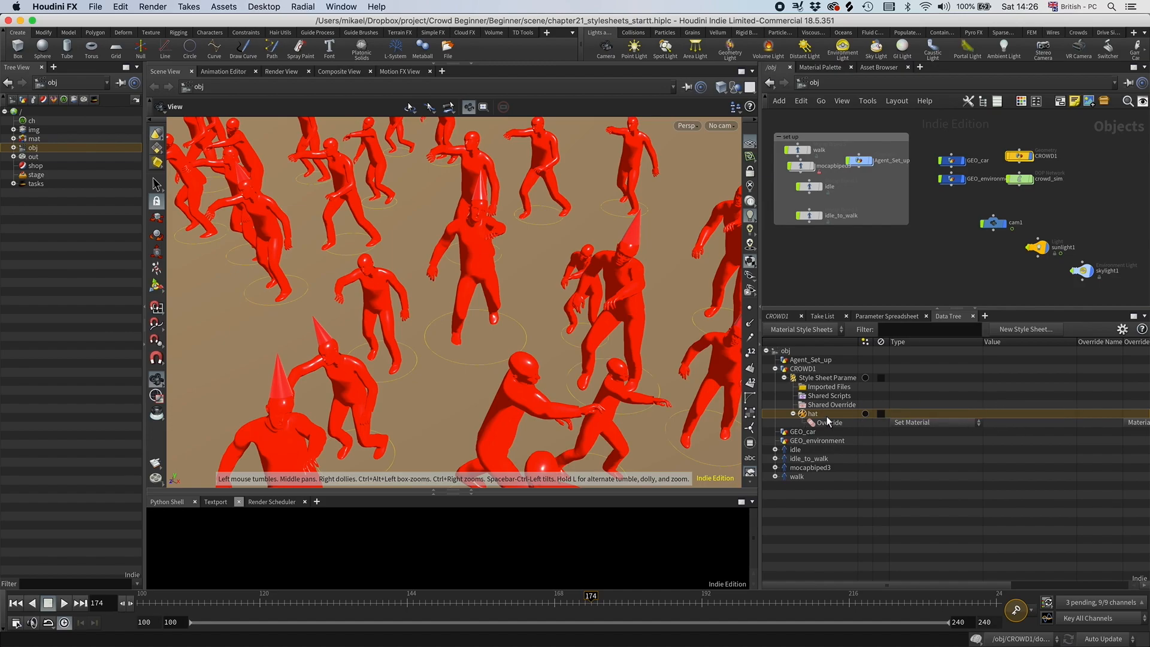
right_click(811, 413)
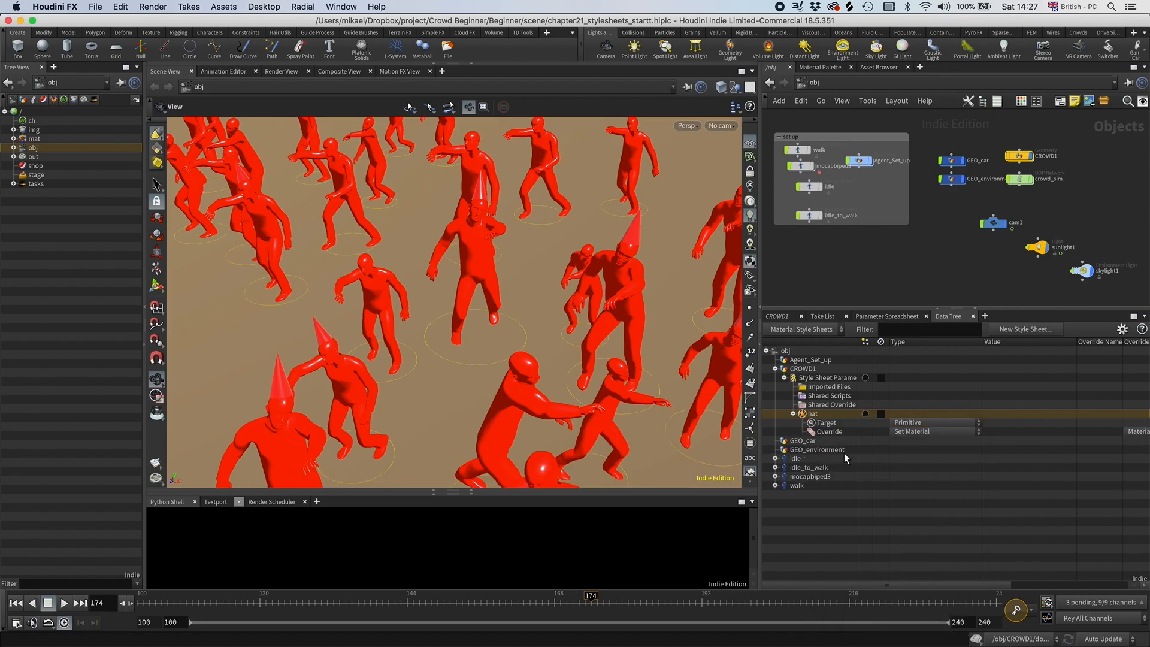
mouse_move(839, 428)
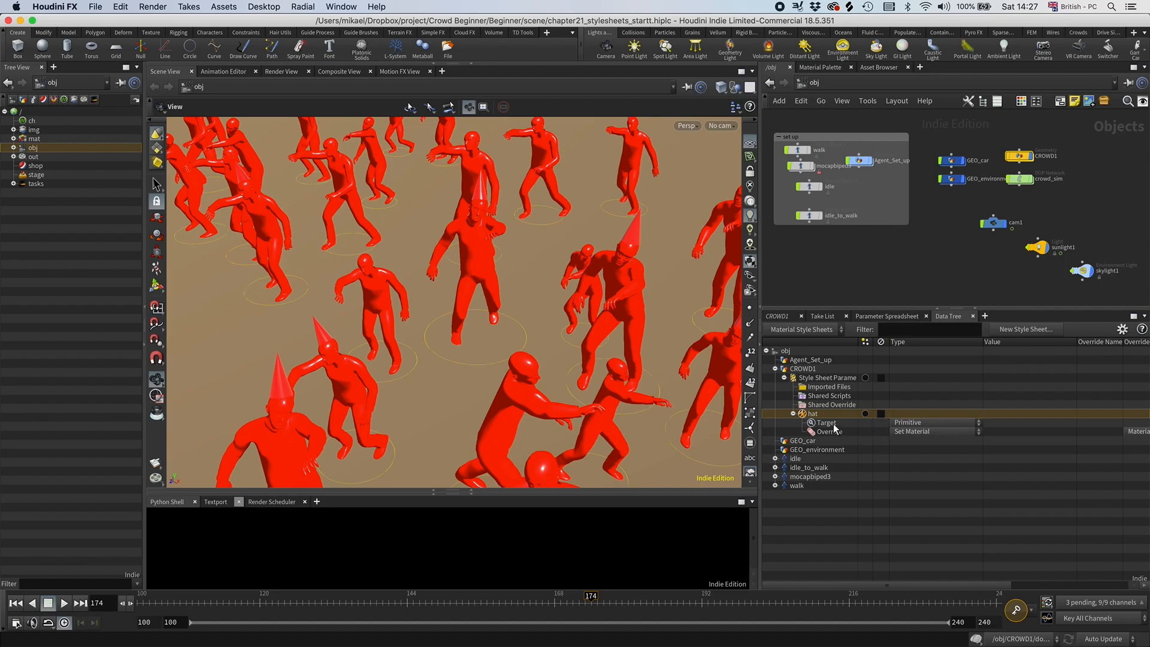
Add a Point Group condition with value 1-4 to the hat style's target
right_click(826, 423)
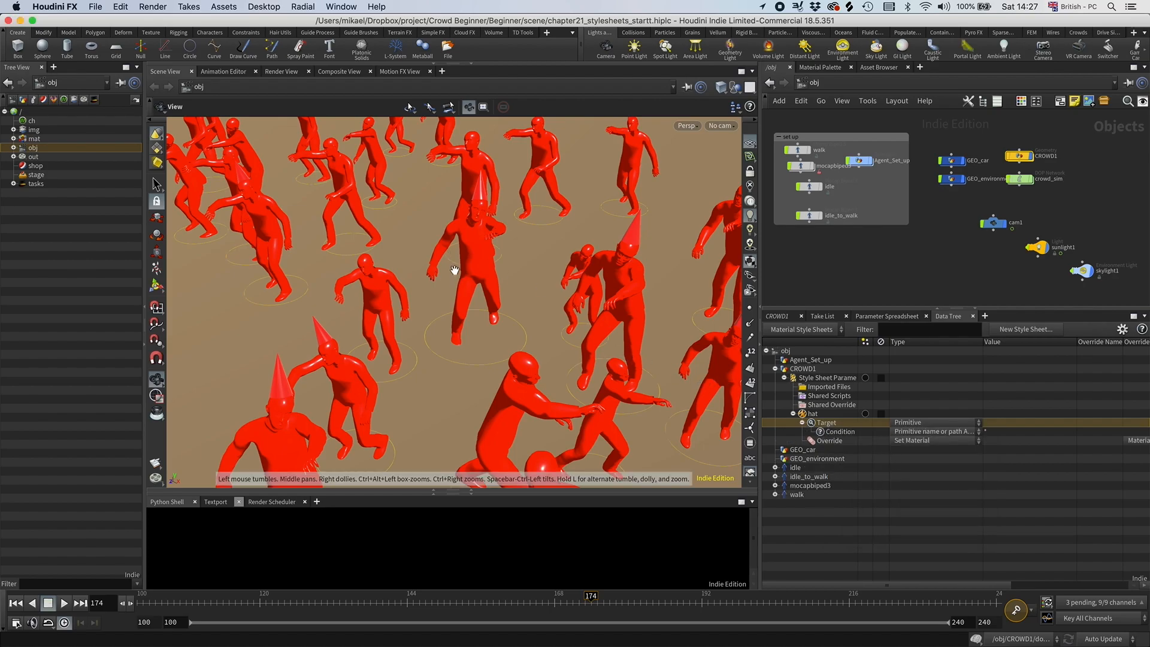
mouse_move(924, 451)
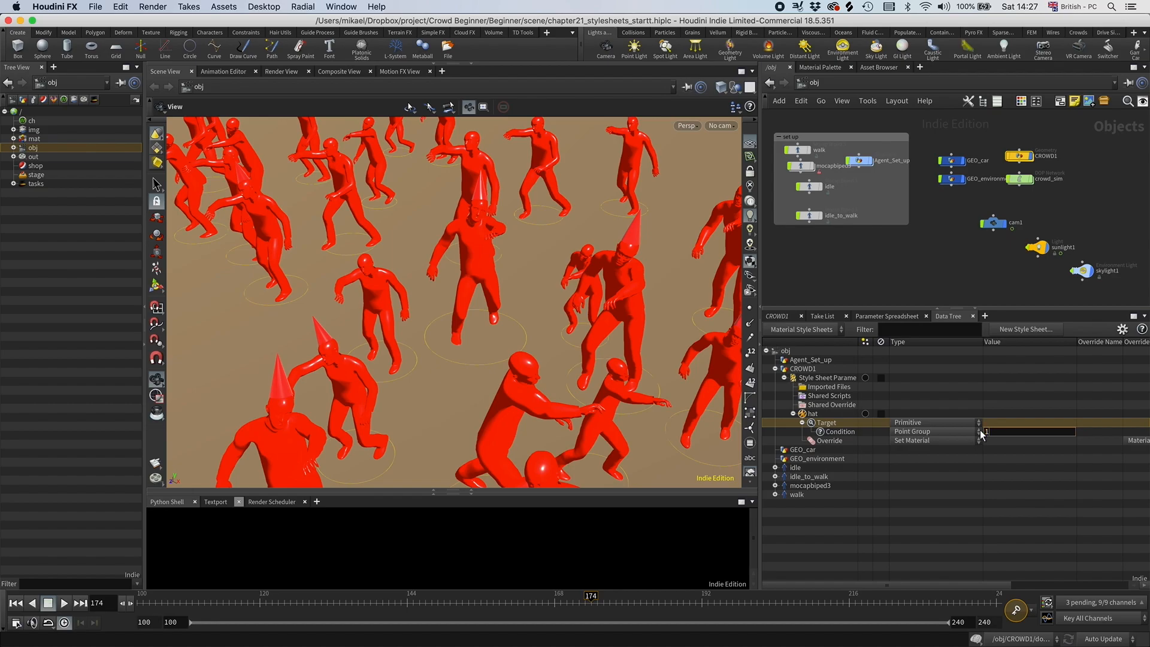
text(1-4)
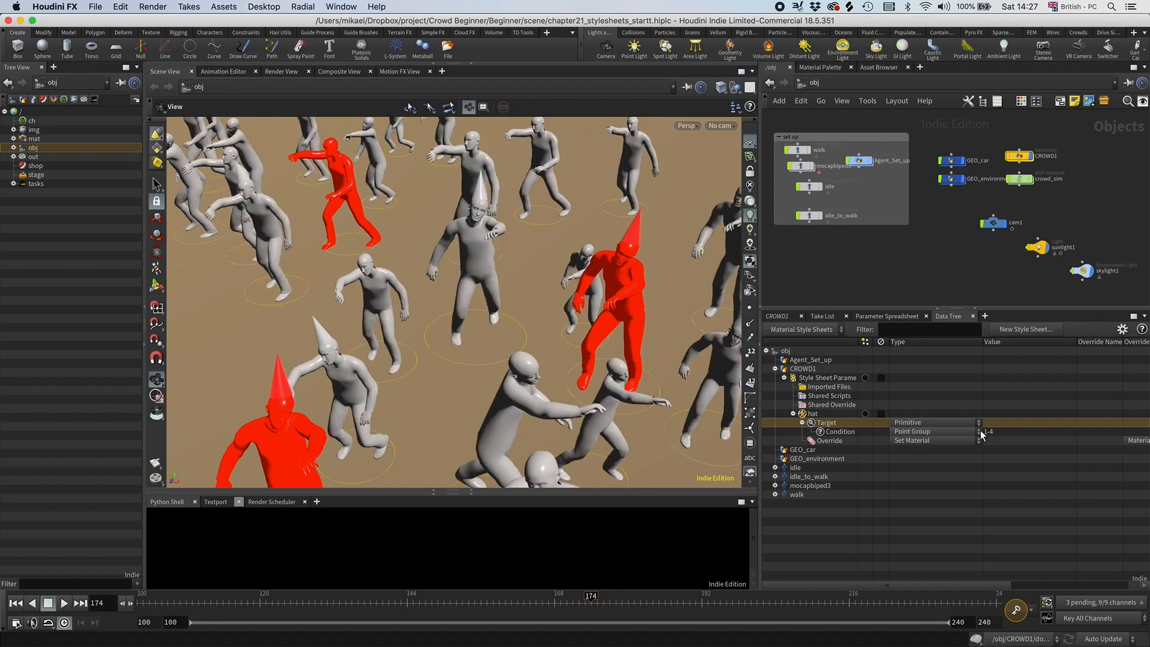
mouse_move(256, 403)
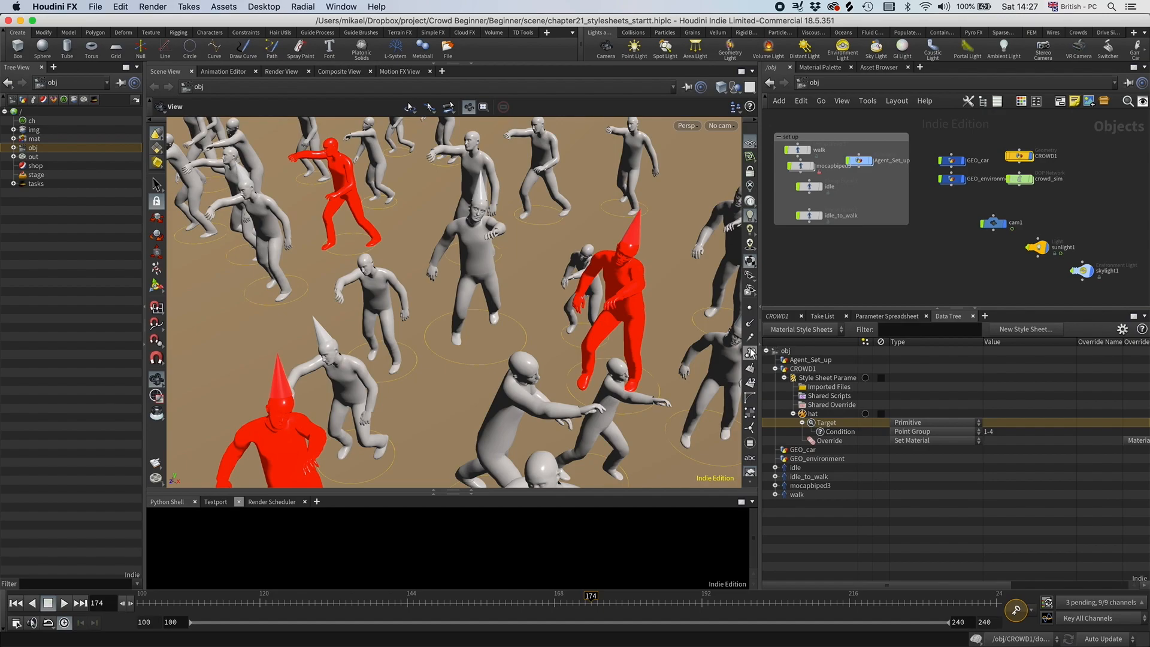
mouse_move(669, 330)
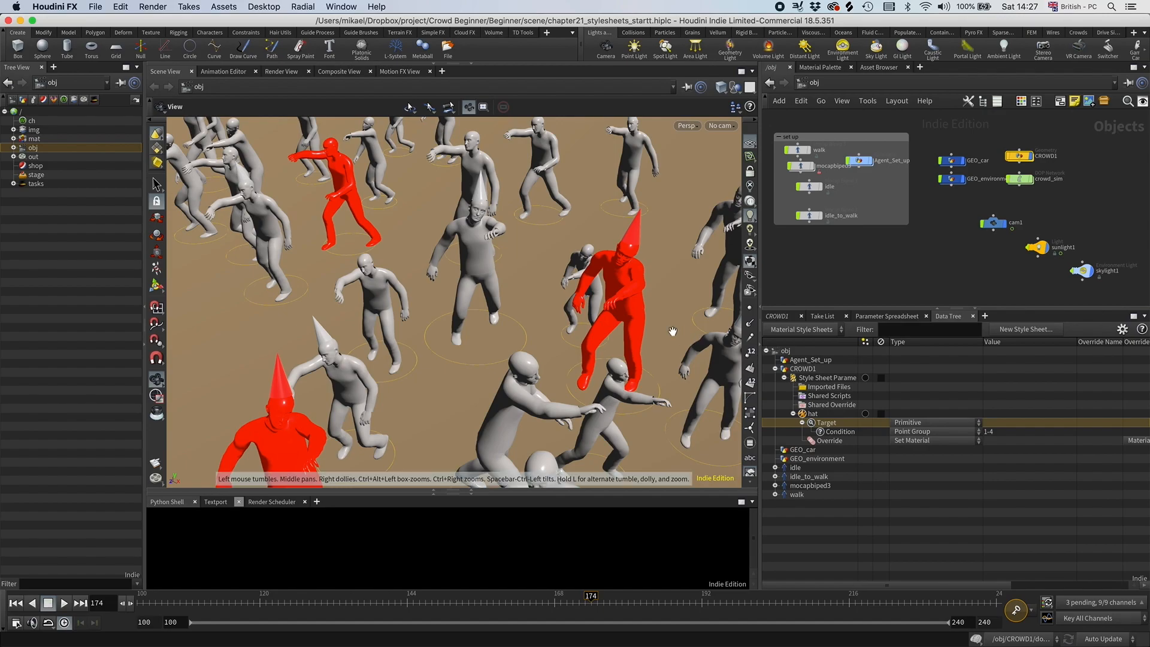
mouse_move(843, 432)
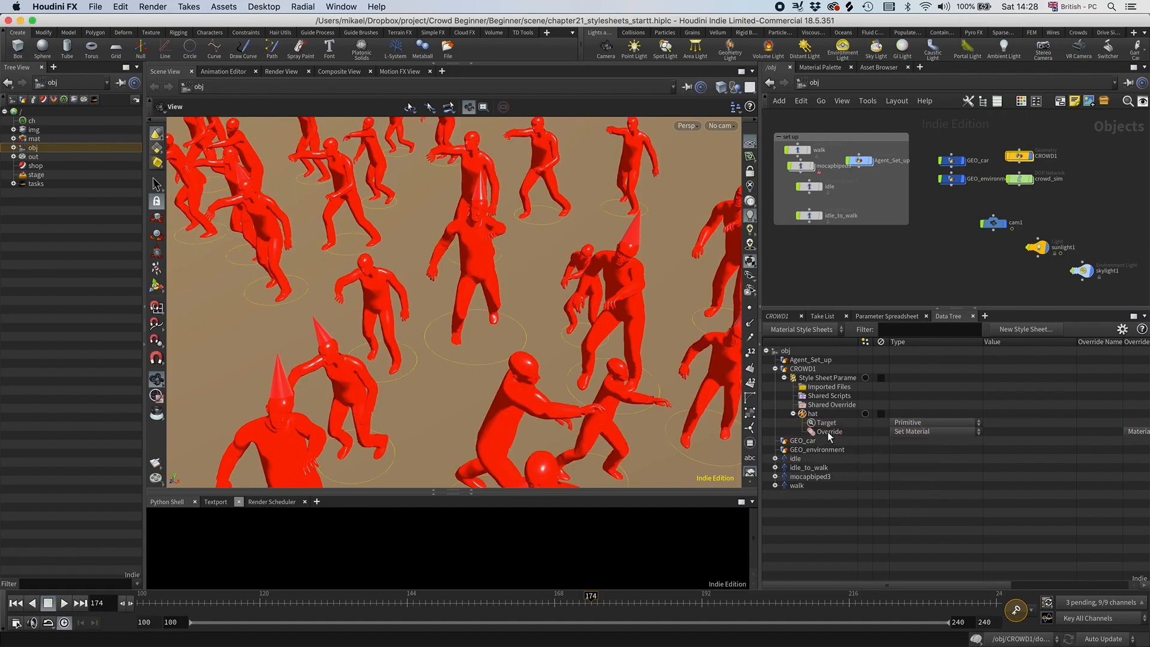
Add a Primitive sub-target beneath the hat style's target
right_click(827, 431)
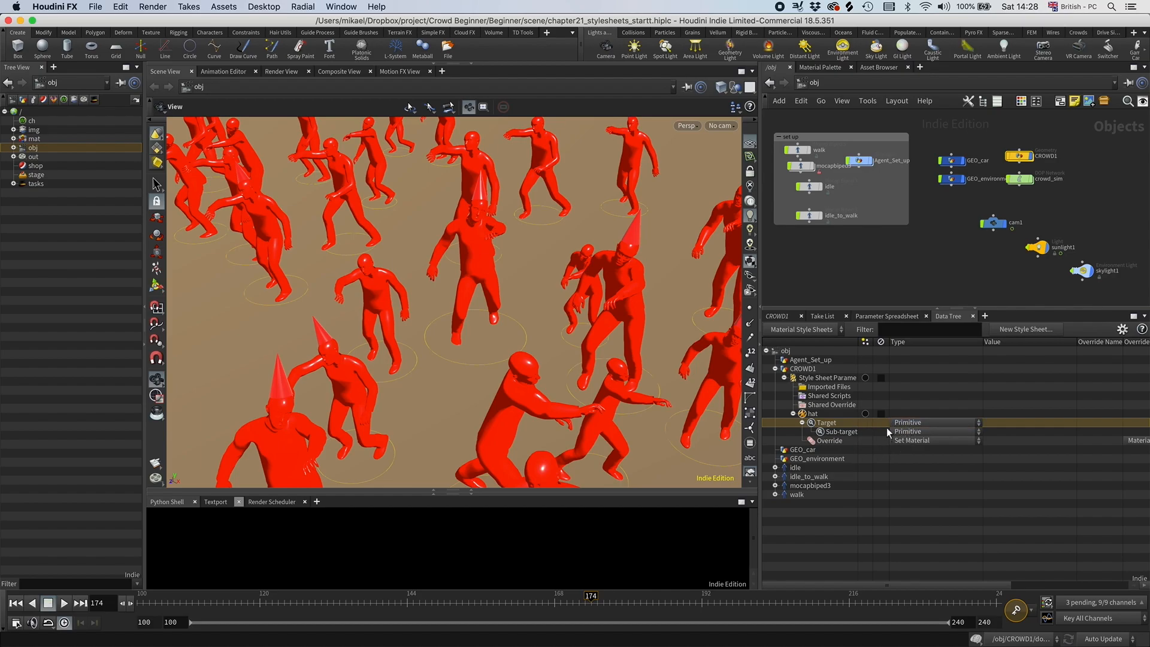
mouse_move(463, 316)
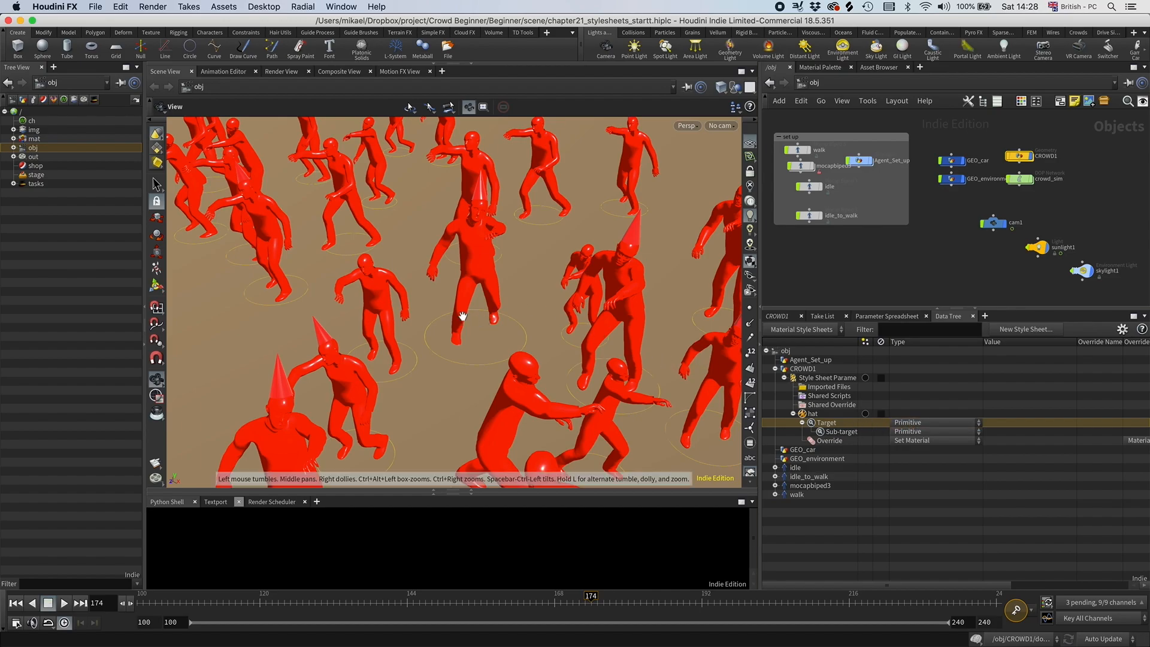
mouse_move(871, 435)
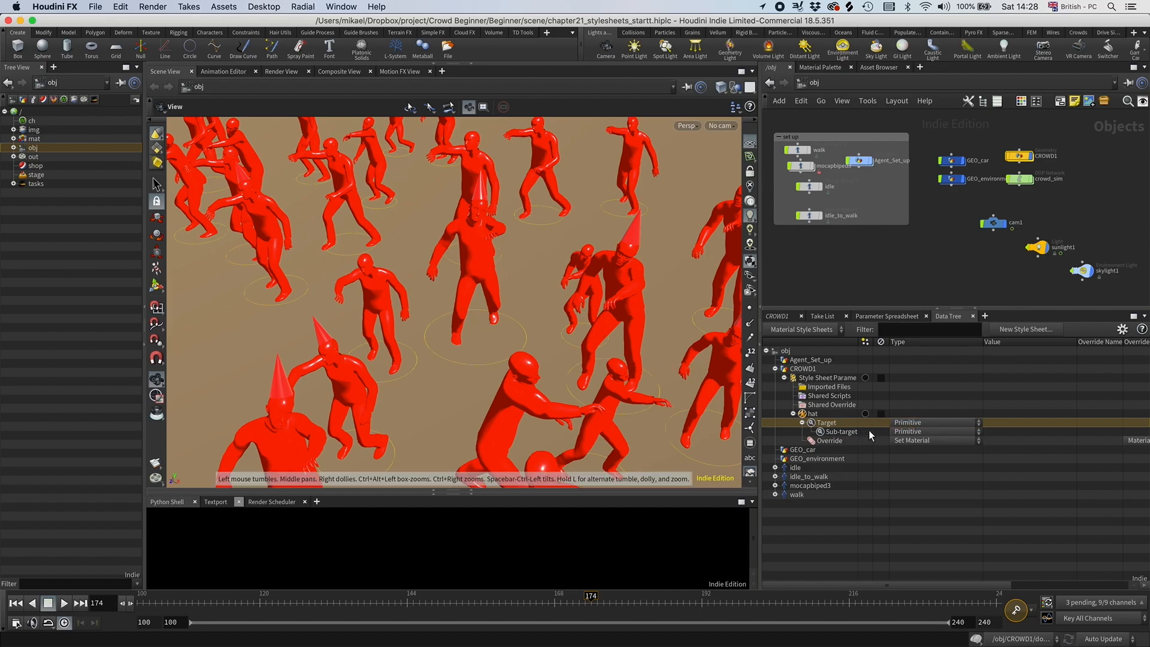
mouse_move(635, 322)
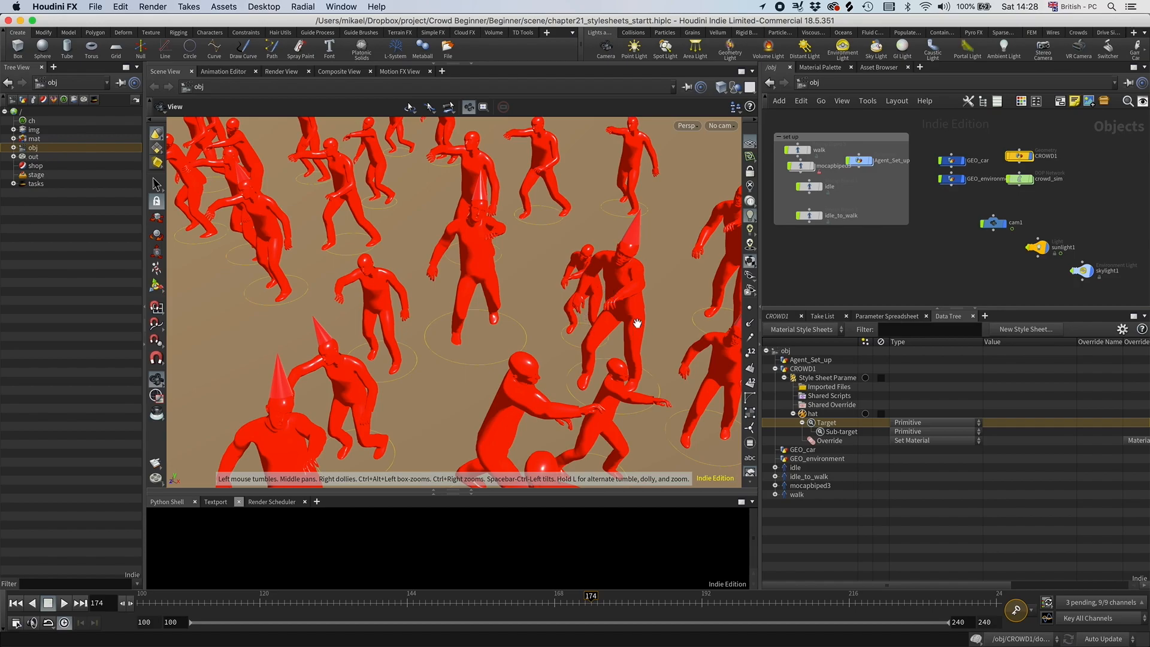
mouse_move(459, 283)
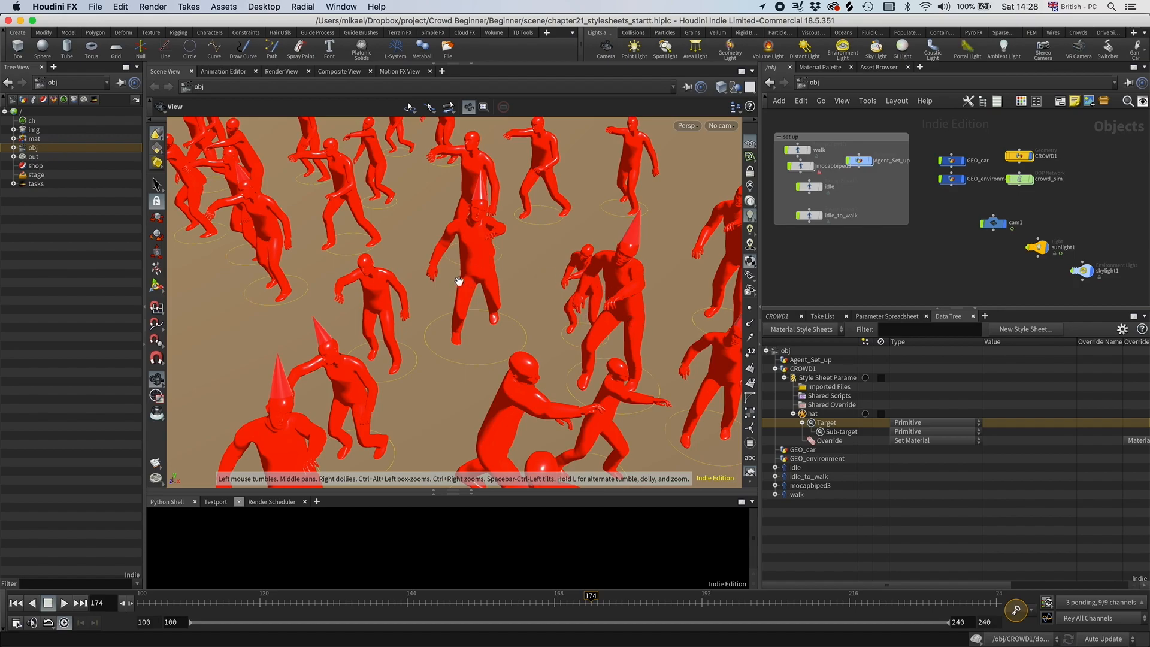
mouse_move(478, 213)
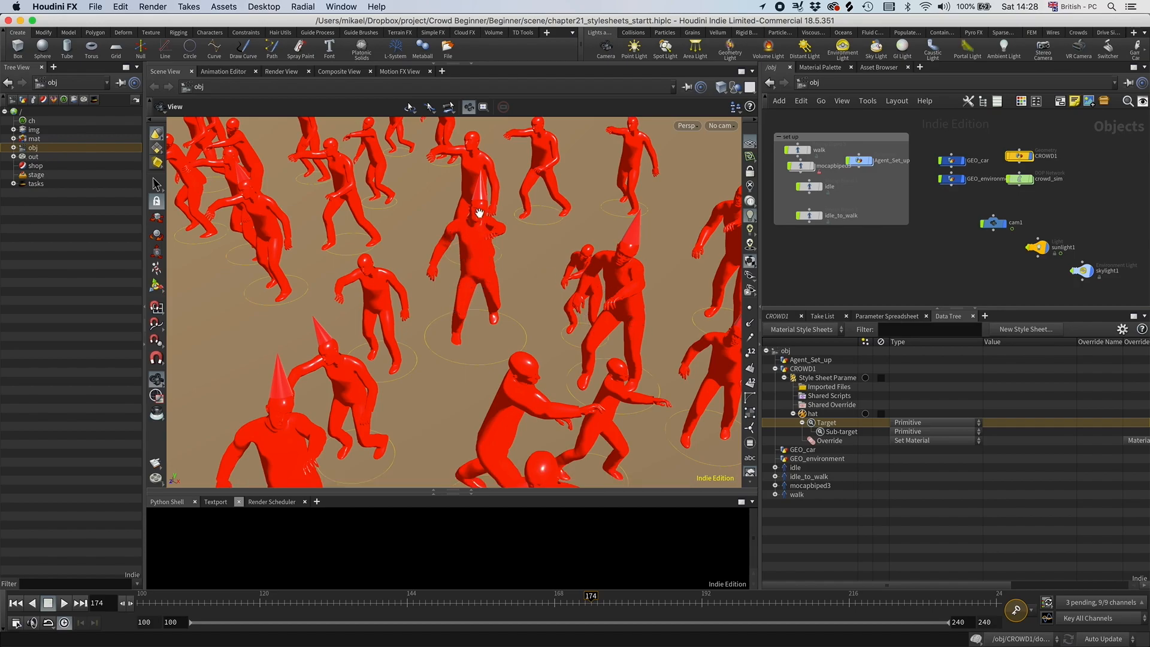
Add a condition to the sub-target and set its type to Agent Shape
right_click(838, 431)
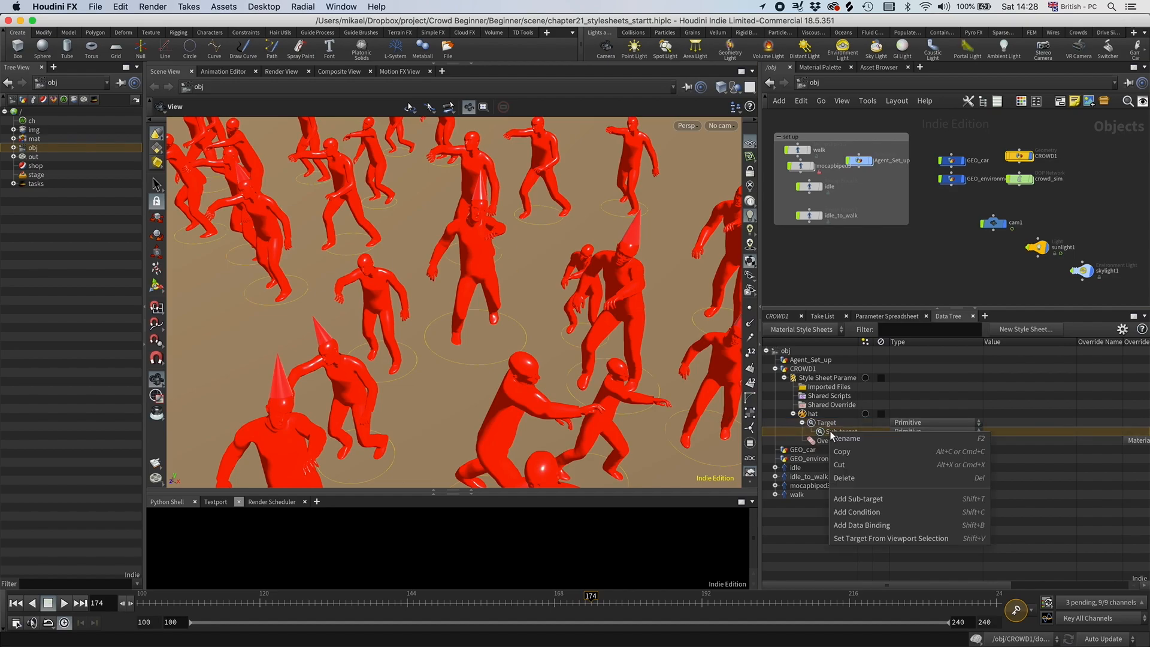
click(858, 498)
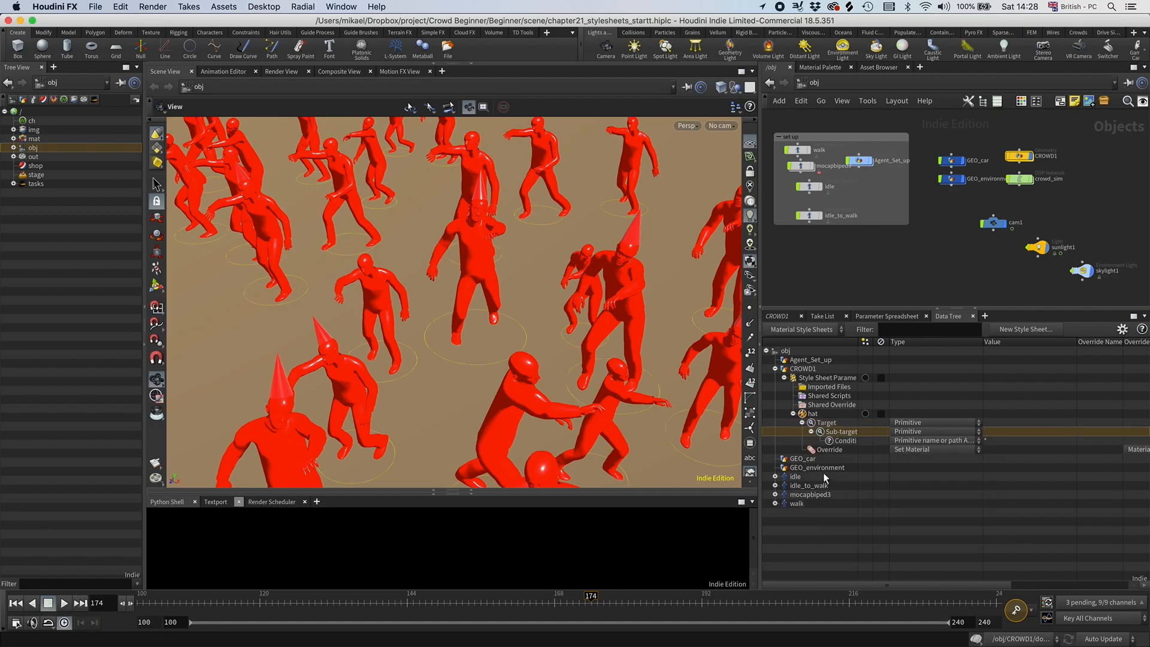
click(932, 431)
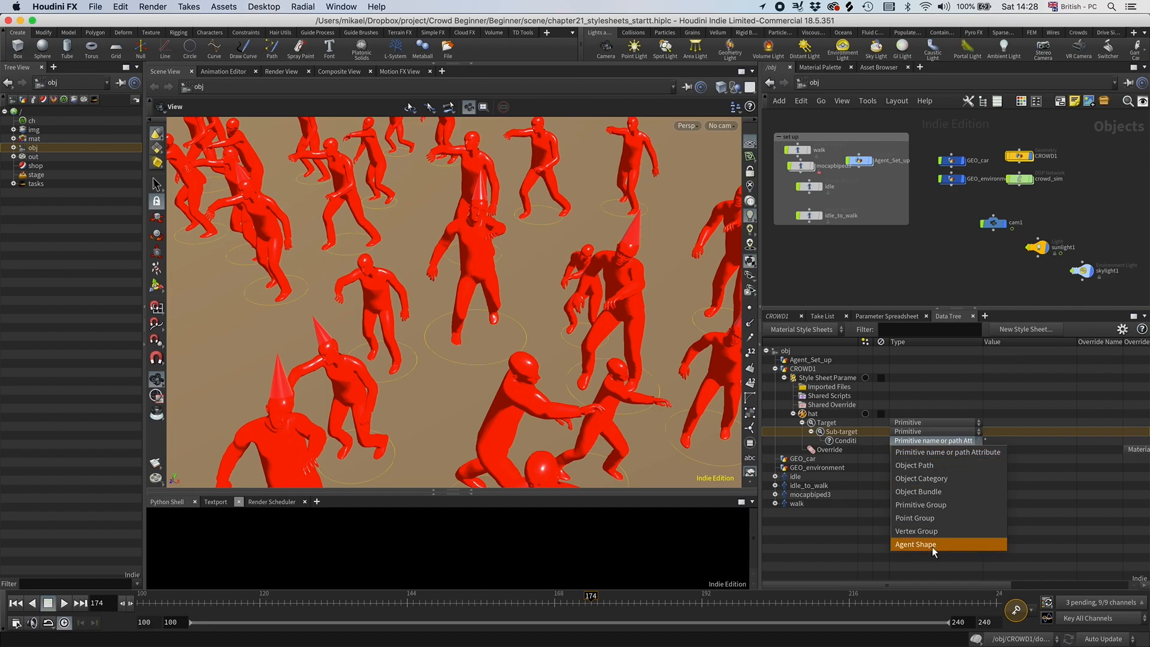
click(913, 544)
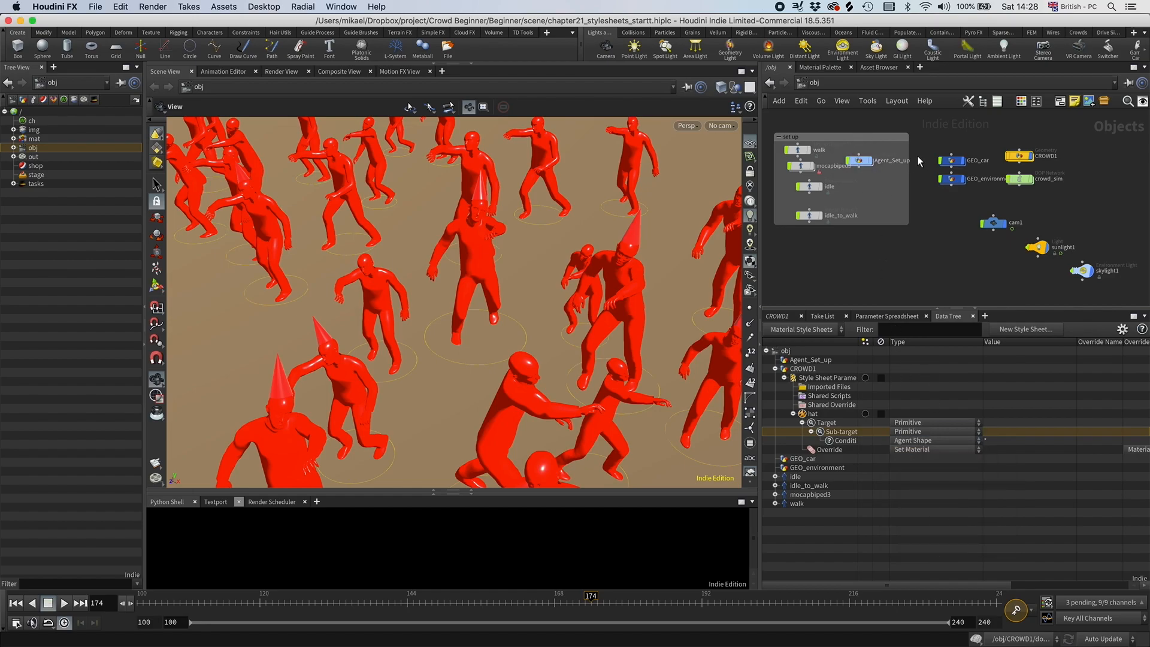
mouse_move(865, 159)
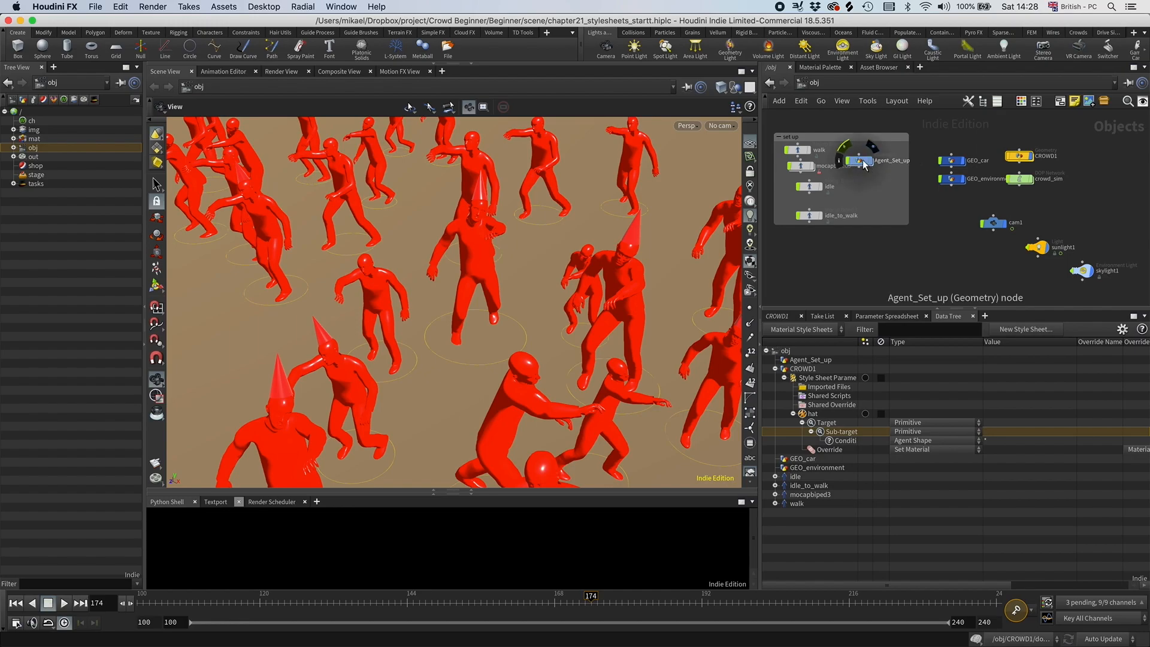
Dive into Agent_Set_up and scroll agentlayer1's parameters to the Shape Name field showing hat
double_click(870, 161)
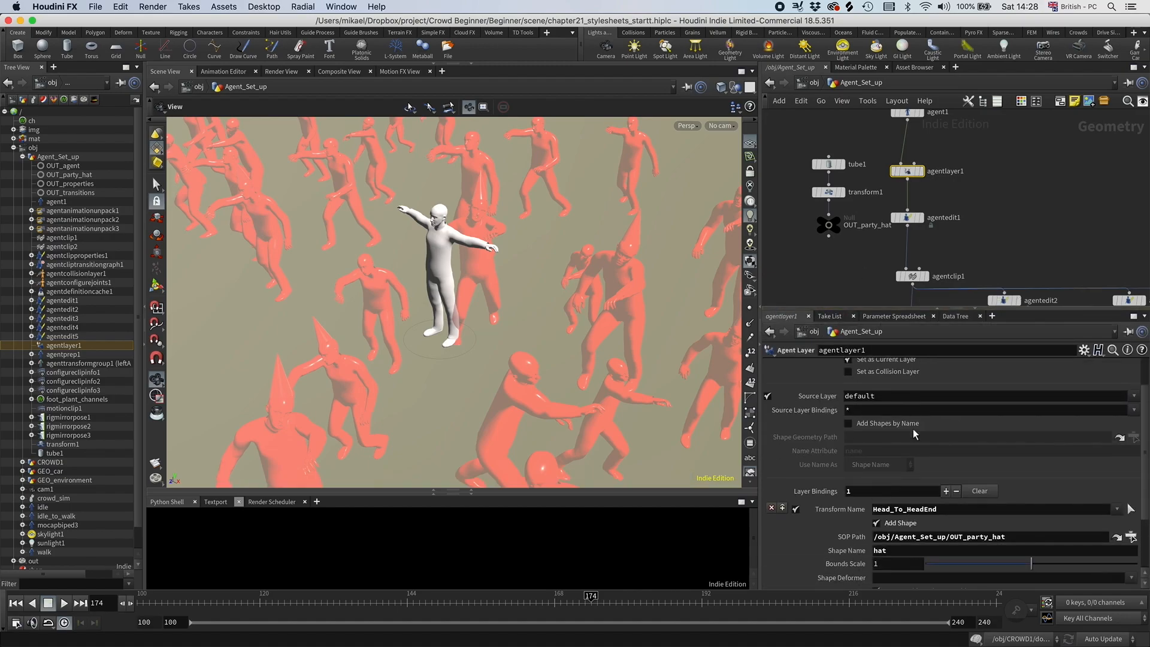
scroll(down, 3)
text(*ha)
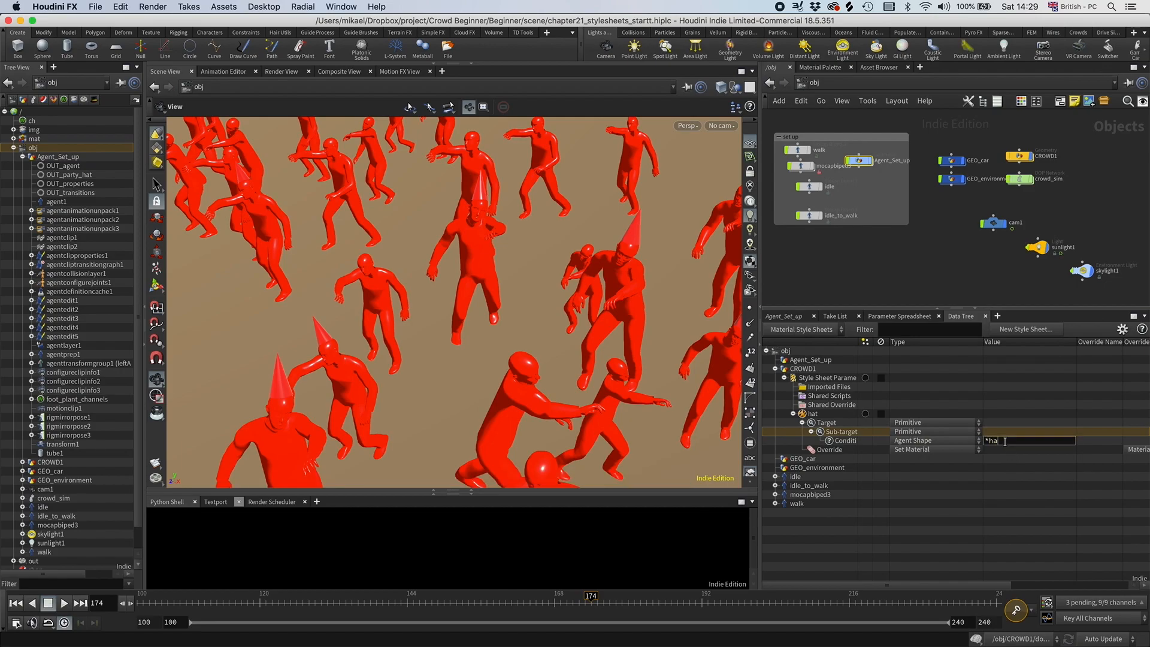
Confirm *hat as the Agent Shape condition value so only the party hats stay red
key(Return)
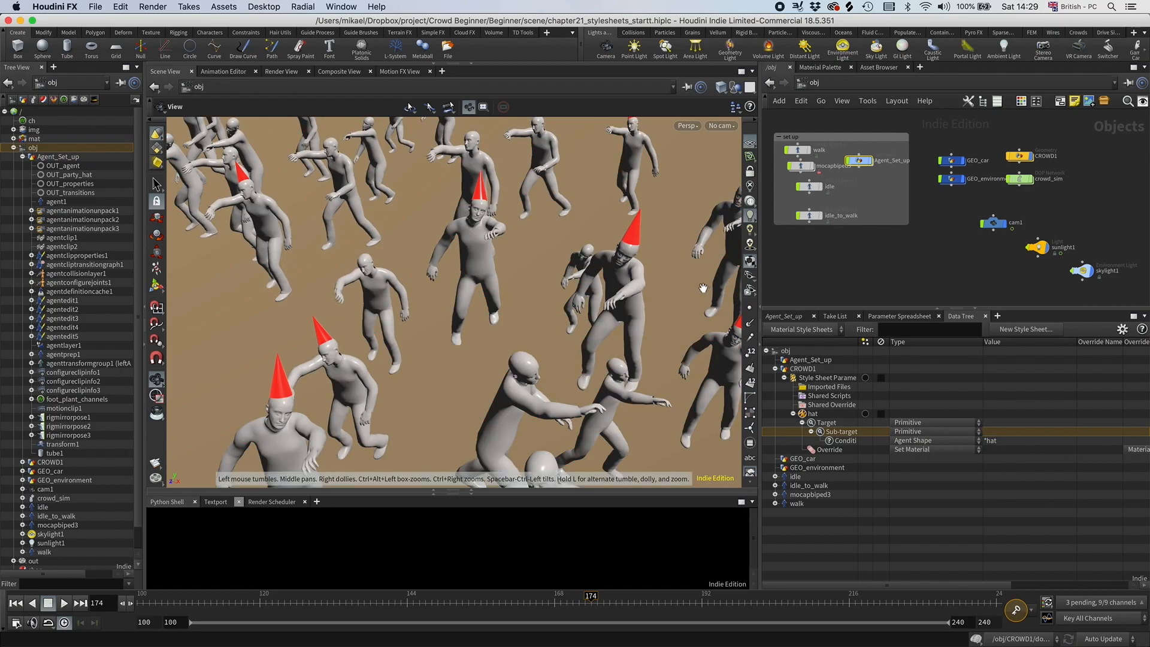
mouse_move(429, 295)
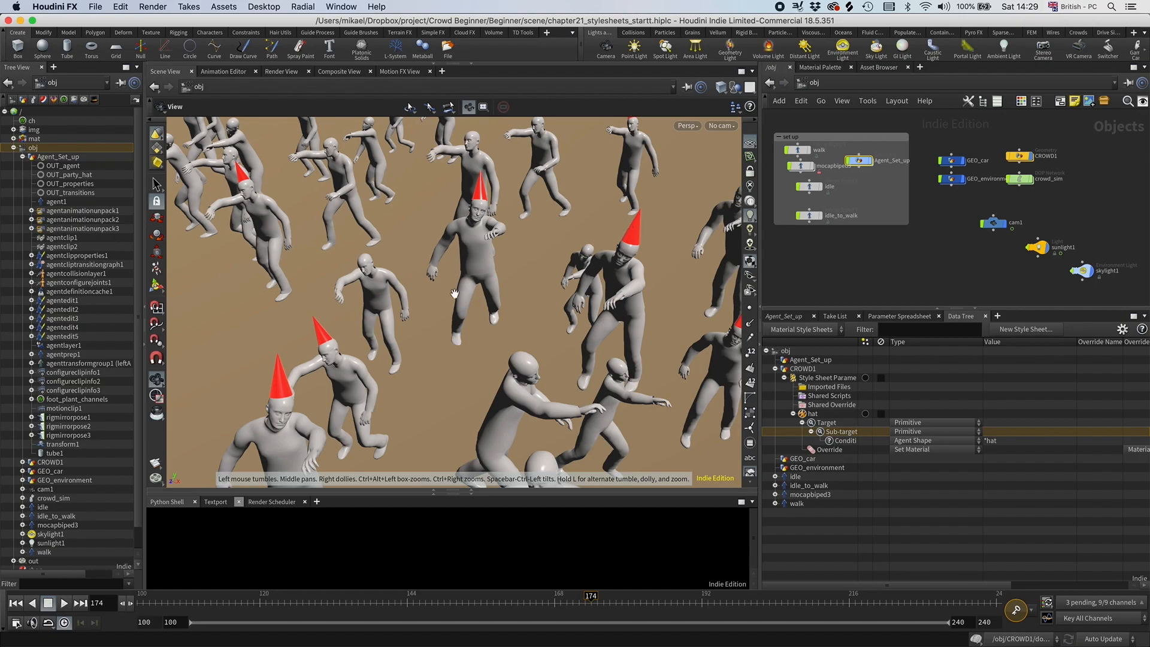